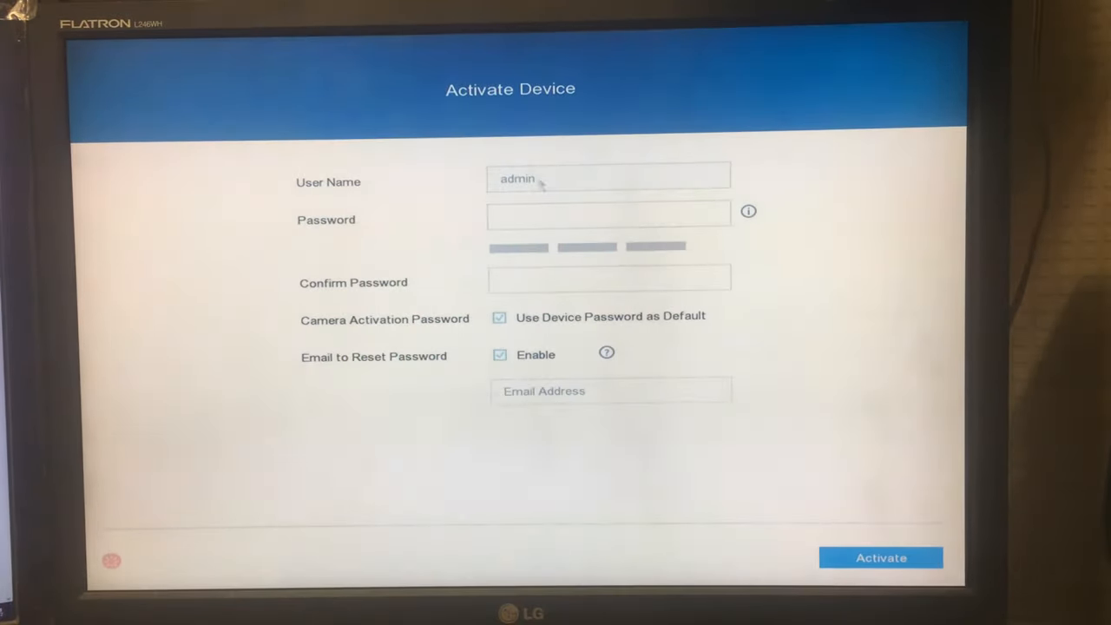
Step: Enter and confirm an admin password and activate the device, dismissing the missing-email errors
{"action": "left_click", "coordinate": [607, 213]}
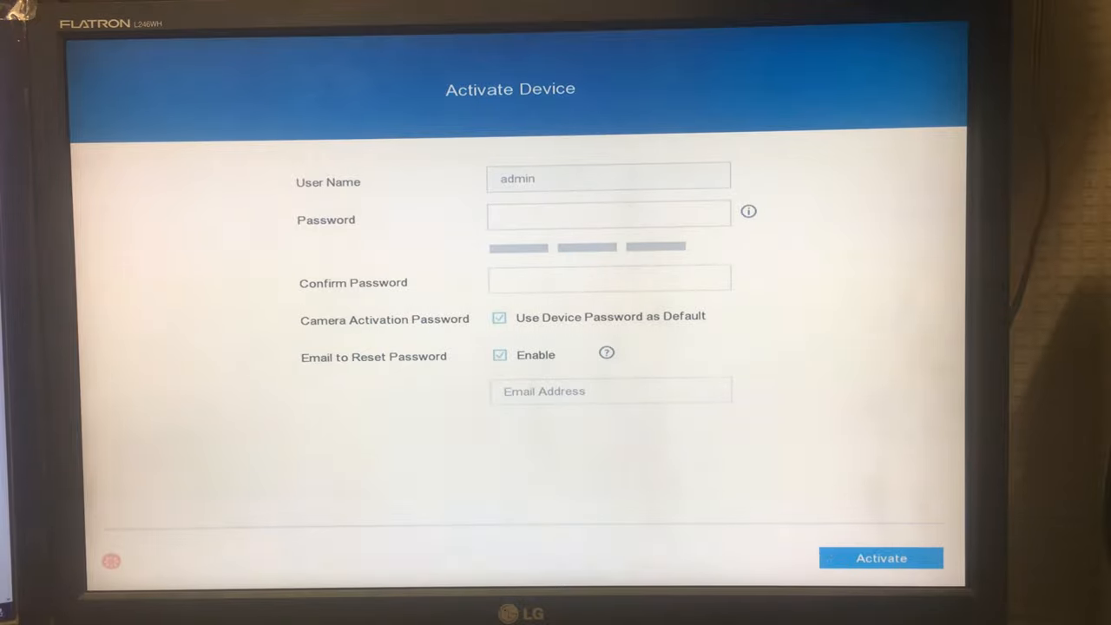
{"action": "left_click", "coordinate": [880, 557]}
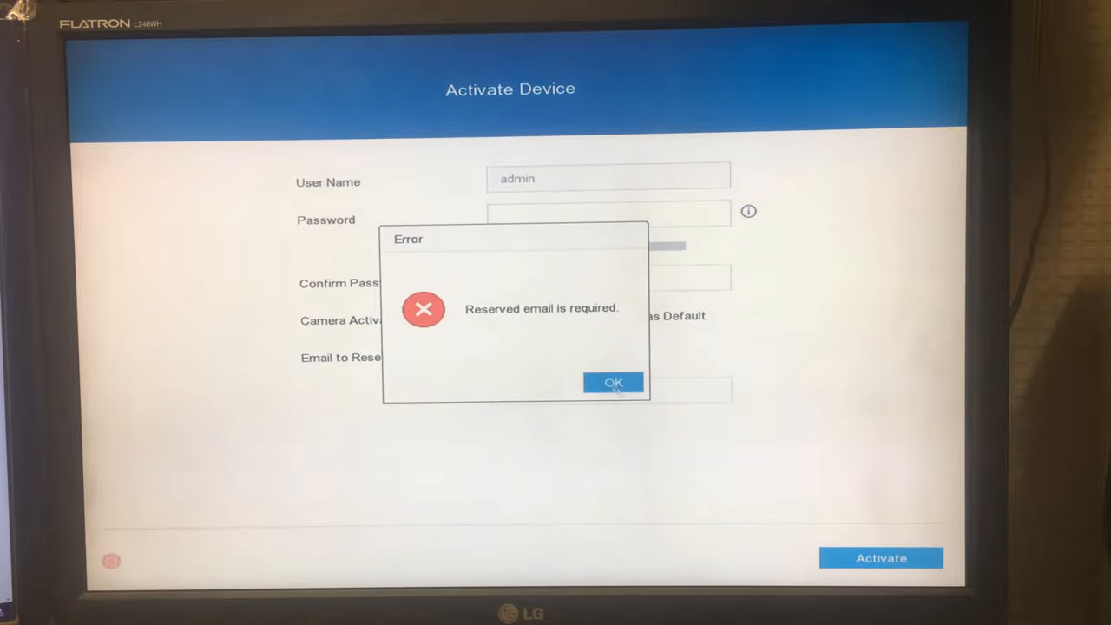
{"action": "left_click", "coordinate": [612, 382]}
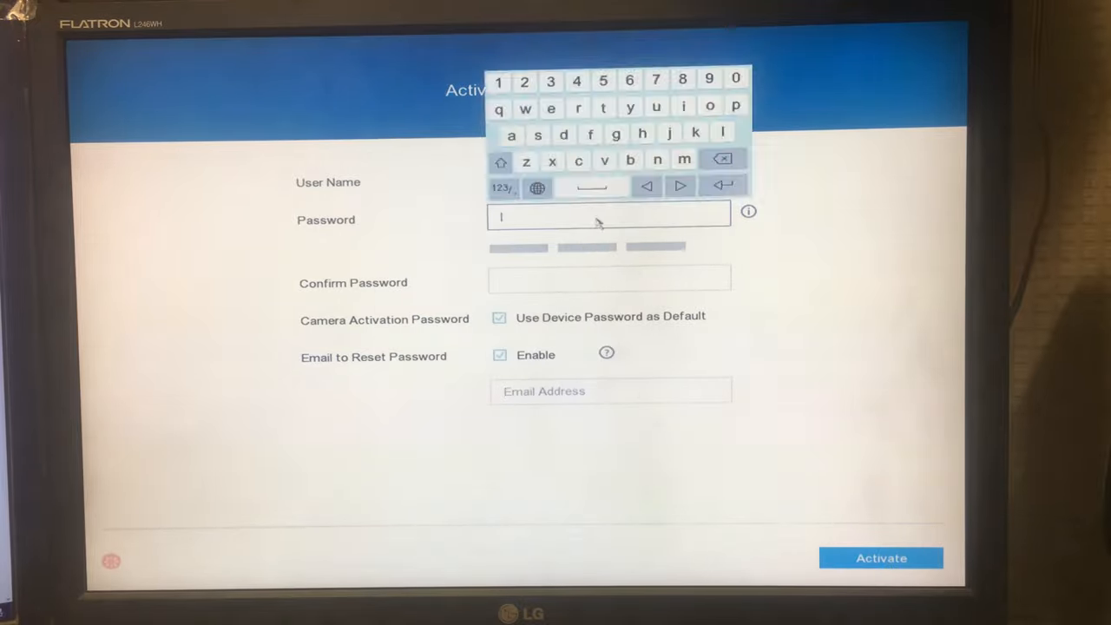
{"action": "left_click", "coordinate": [882, 558]}
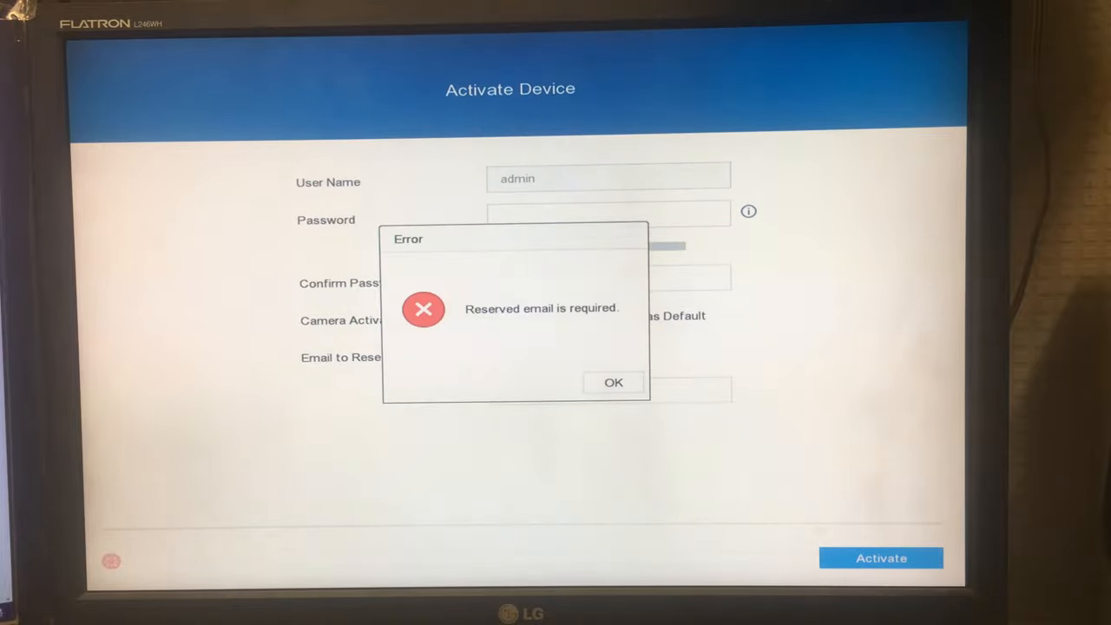
{"action": "left_click", "coordinate": [612, 382]}
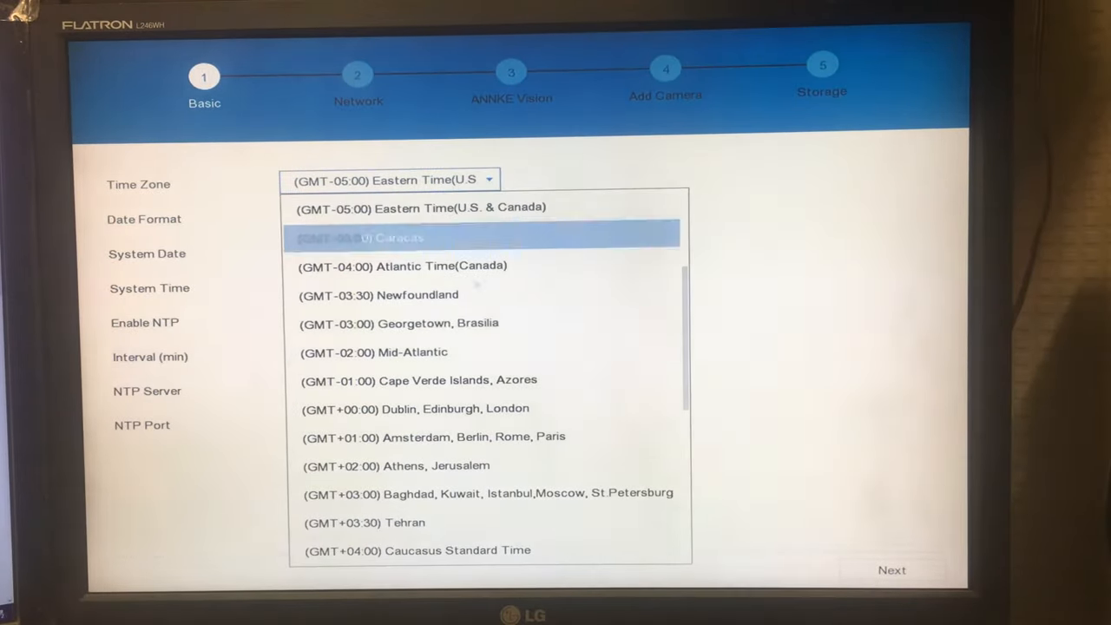
{"action": "mouse_move", "coordinate": [490, 450]}
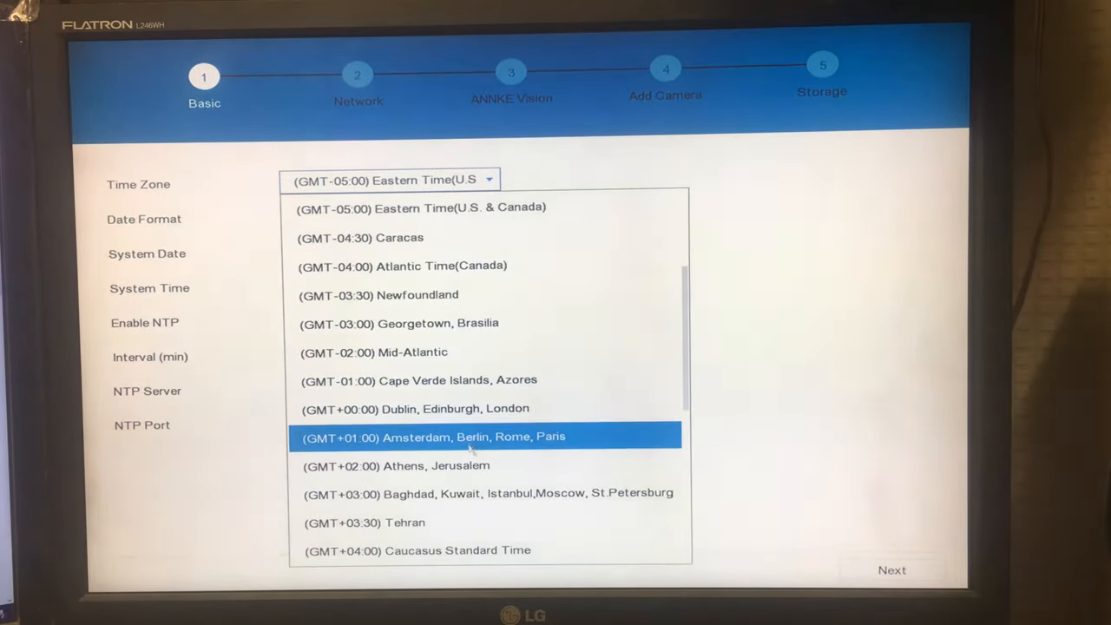
Step: Set time zone GMT+00:00 Dublin, Edinburgh and time 20:29:07, leaving NTP disabled
{"action": "left_click", "coordinate": [407, 408]}
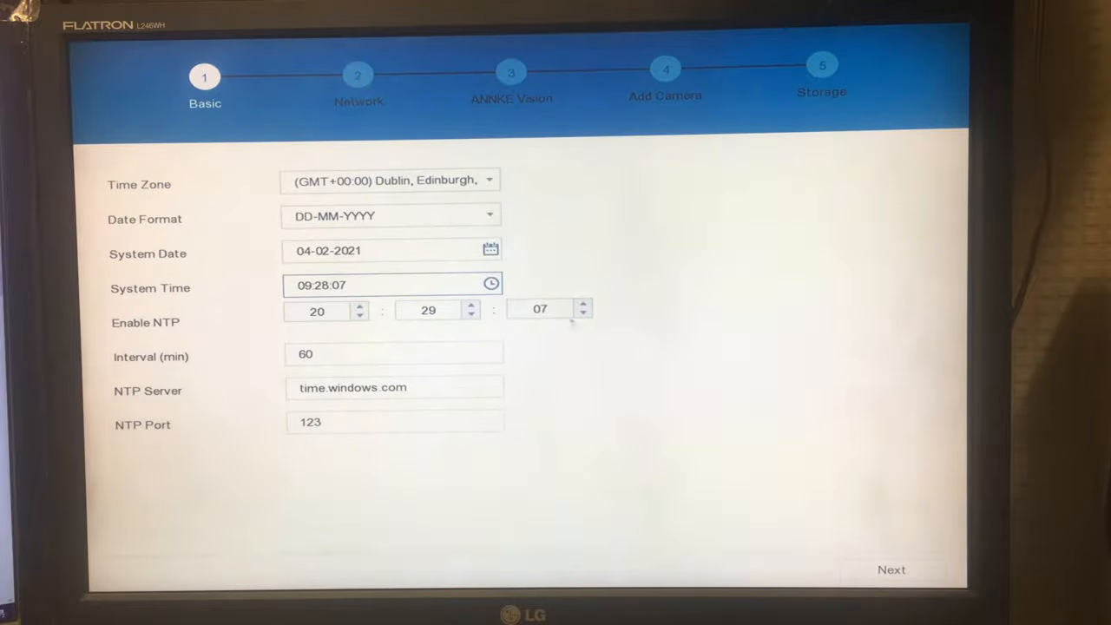
{"action": "left_click", "coordinate": [294, 320]}
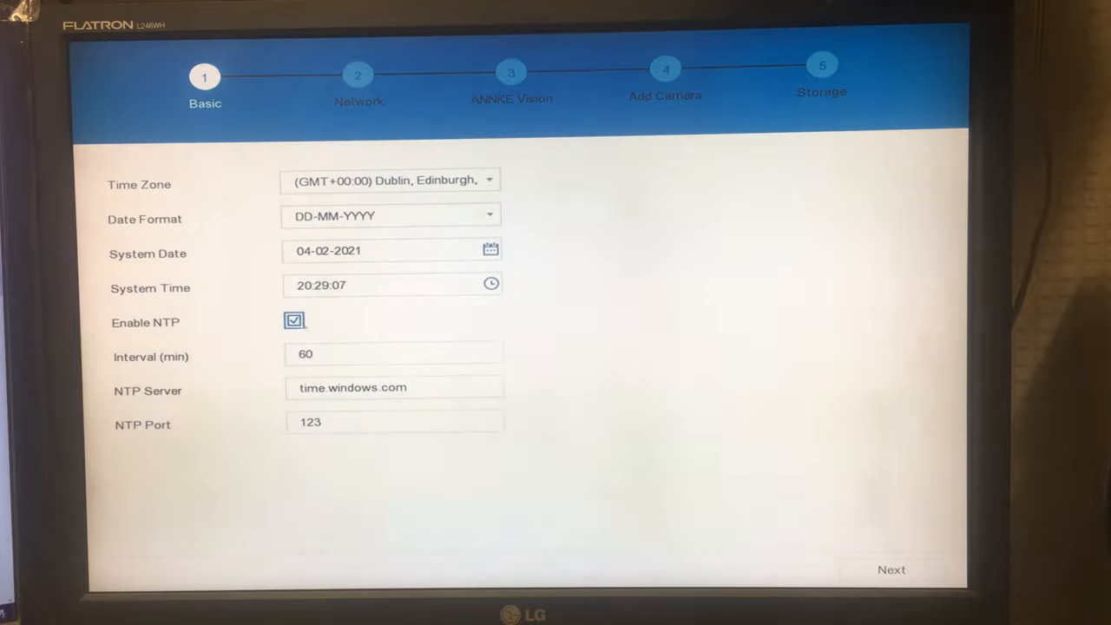
{"action": "left_click", "coordinate": [375, 353]}
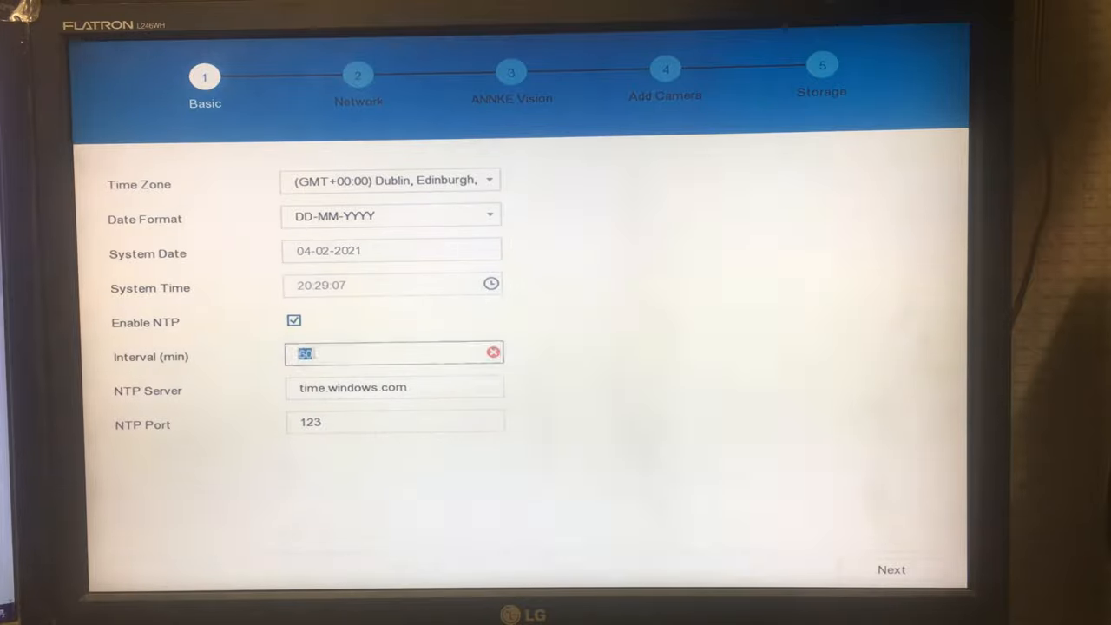
{"action": "left_click", "coordinate": [391, 354]}
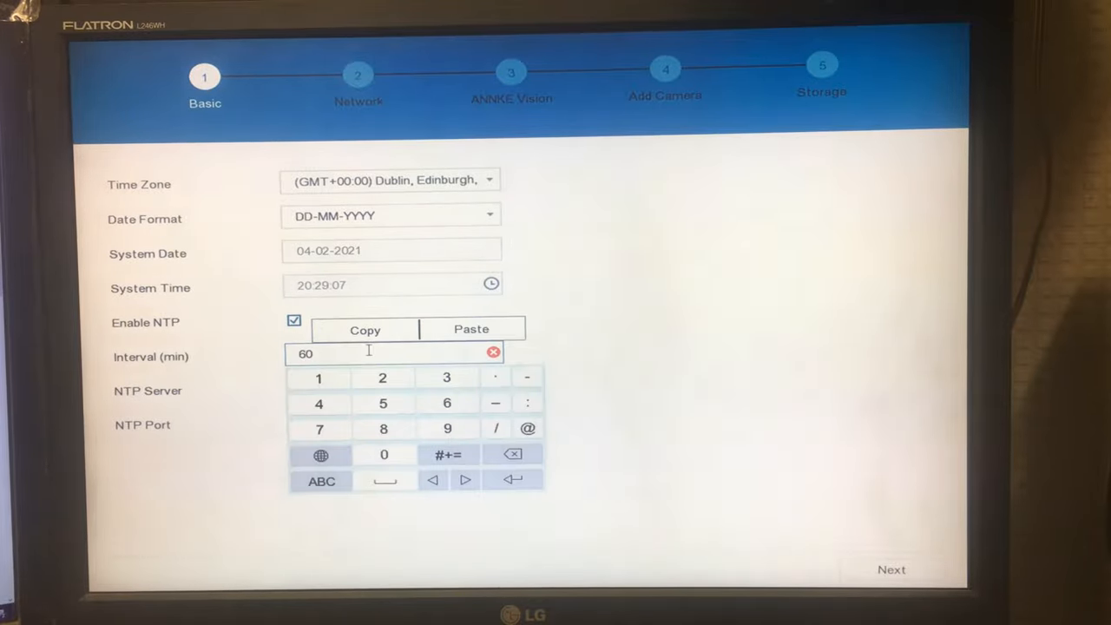
{"action": "left_click", "coordinate": [386, 387]}
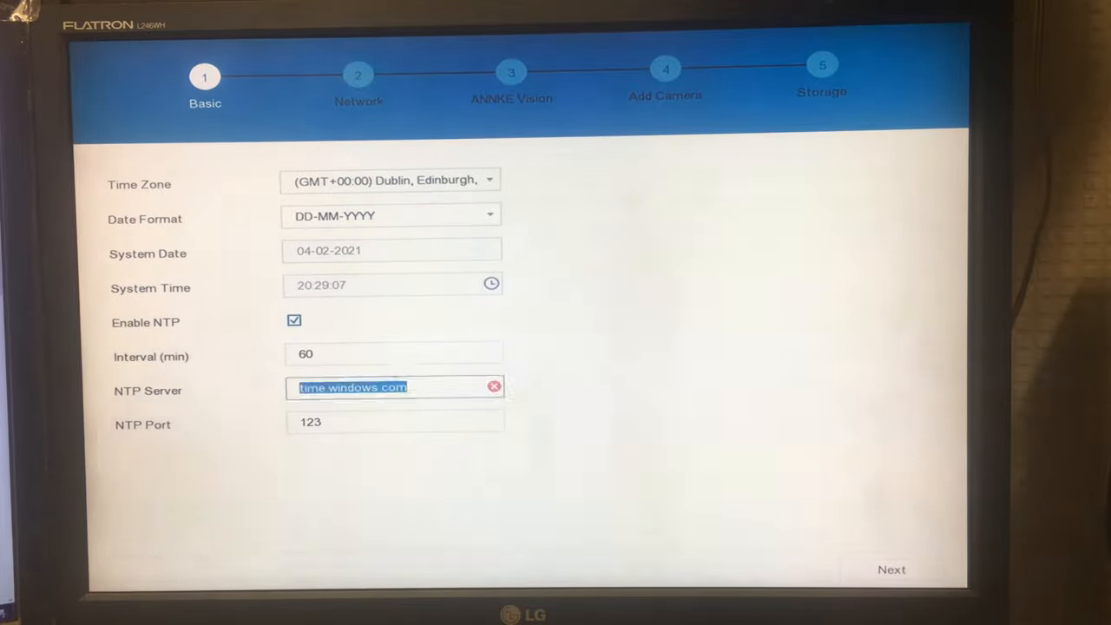
{"action": "left_click", "coordinate": [391, 215]}
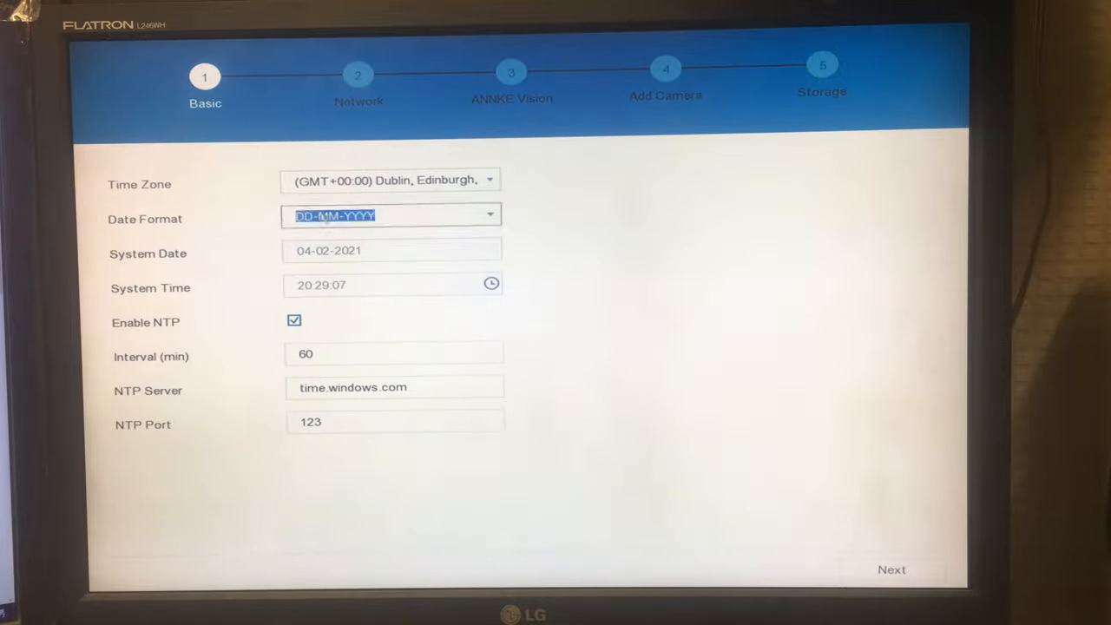
{"action": "left_click", "coordinate": [294, 320]}
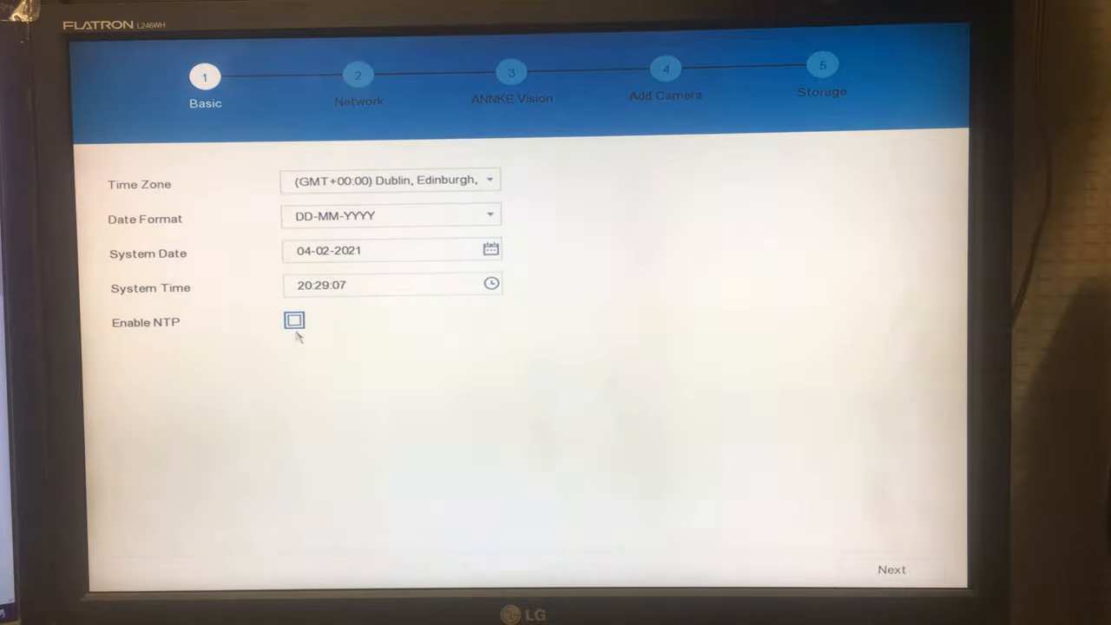
{"action": "left_click", "coordinate": [293, 321]}
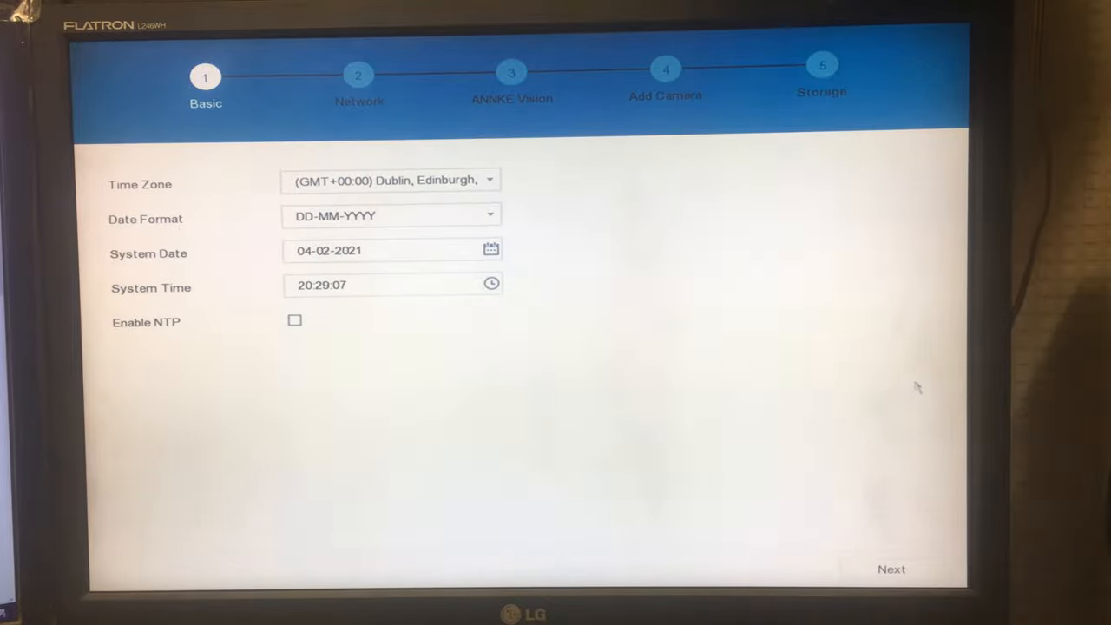
Step: On the Network page, toggle DHCP off and back on, then continue to Add Camera
{"action": "left_click", "coordinate": [891, 569]}
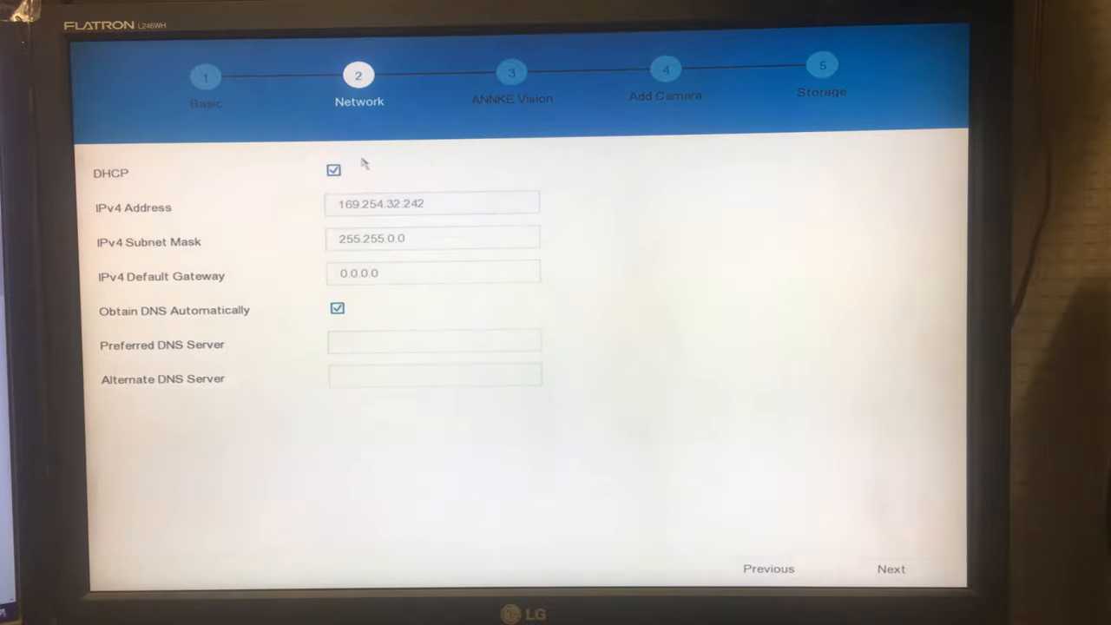
{"action": "left_click", "coordinate": [332, 170]}
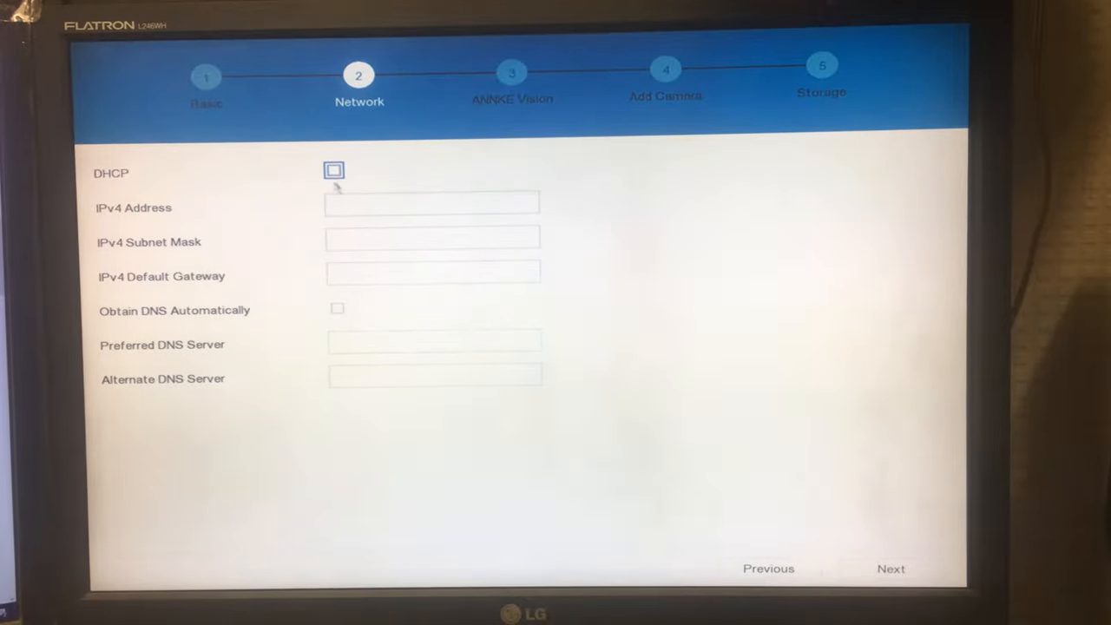
{"action": "left_click", "coordinate": [333, 170]}
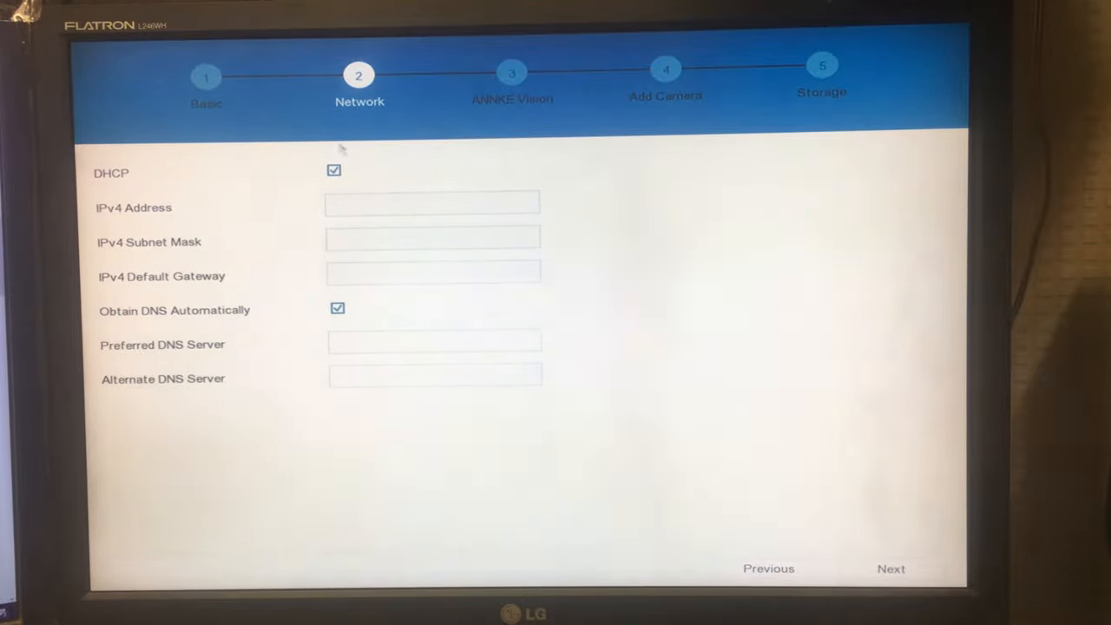
{"action": "mouse_move", "coordinate": [395, 204]}
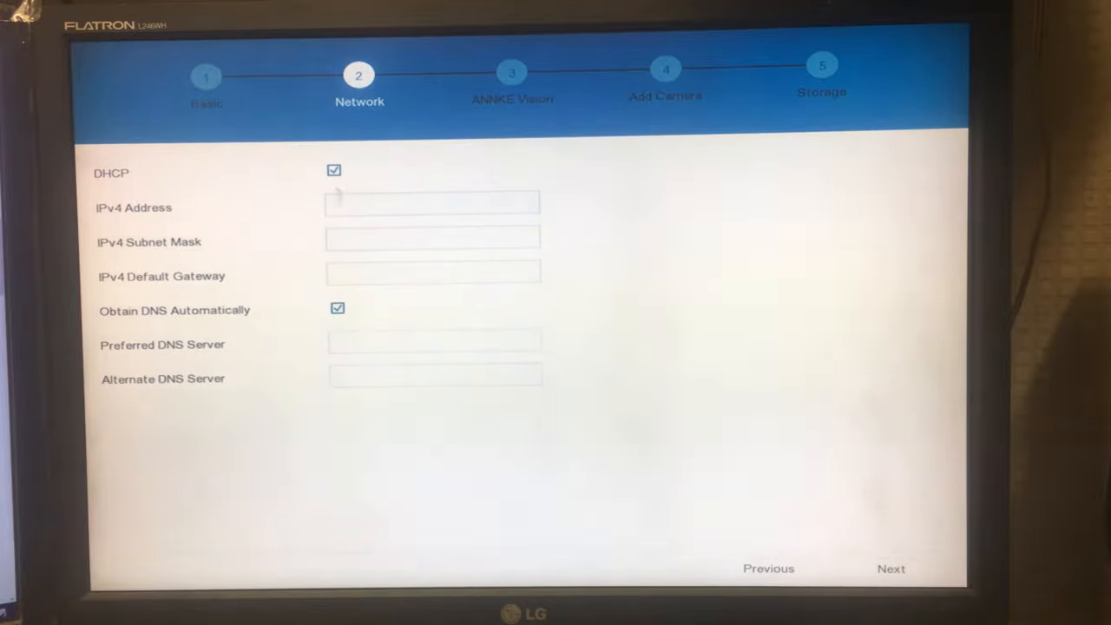
{"action": "left_click", "coordinate": [890, 568]}
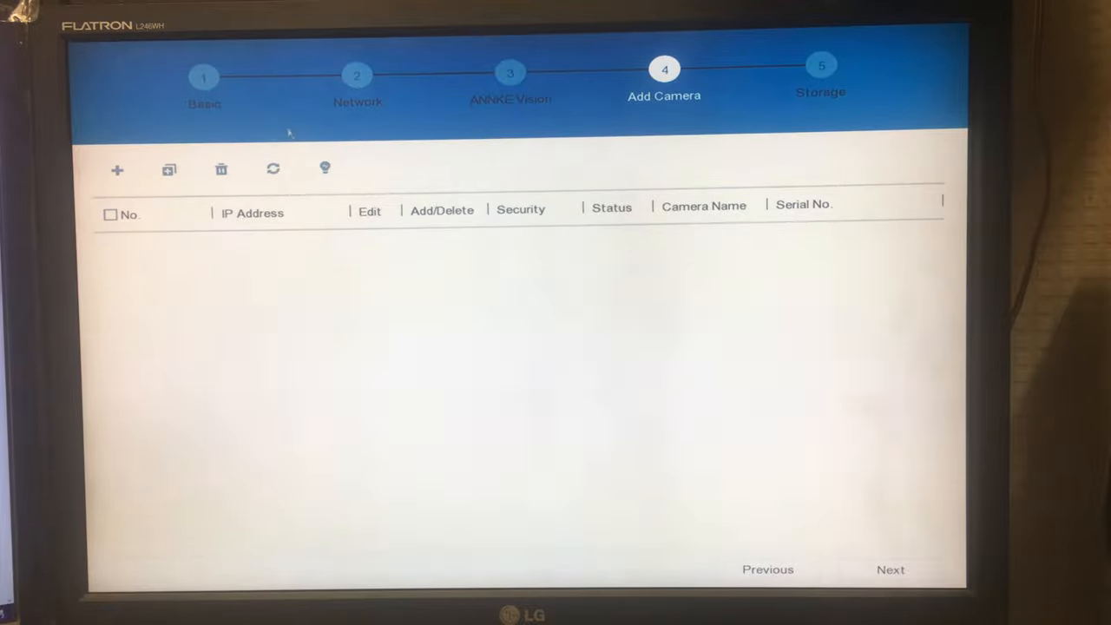
Step: Cancel the Add IP Camera (Custom) dialog without adding cameras and continue to Storage
{"action": "left_click", "coordinate": [117, 169]}
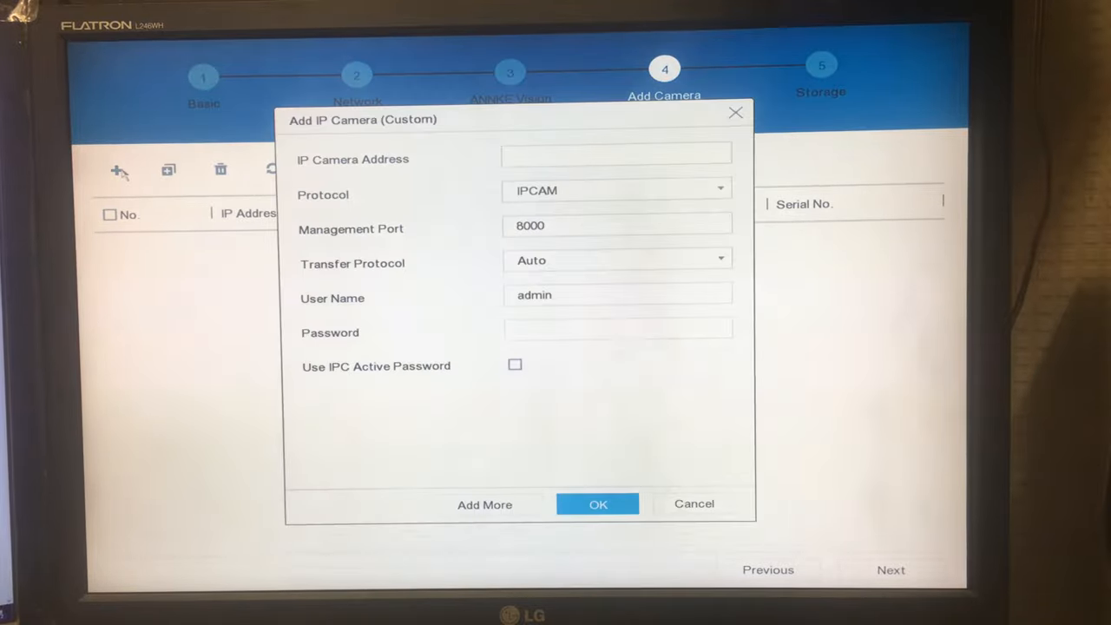
{"action": "left_click", "coordinate": [616, 153]}
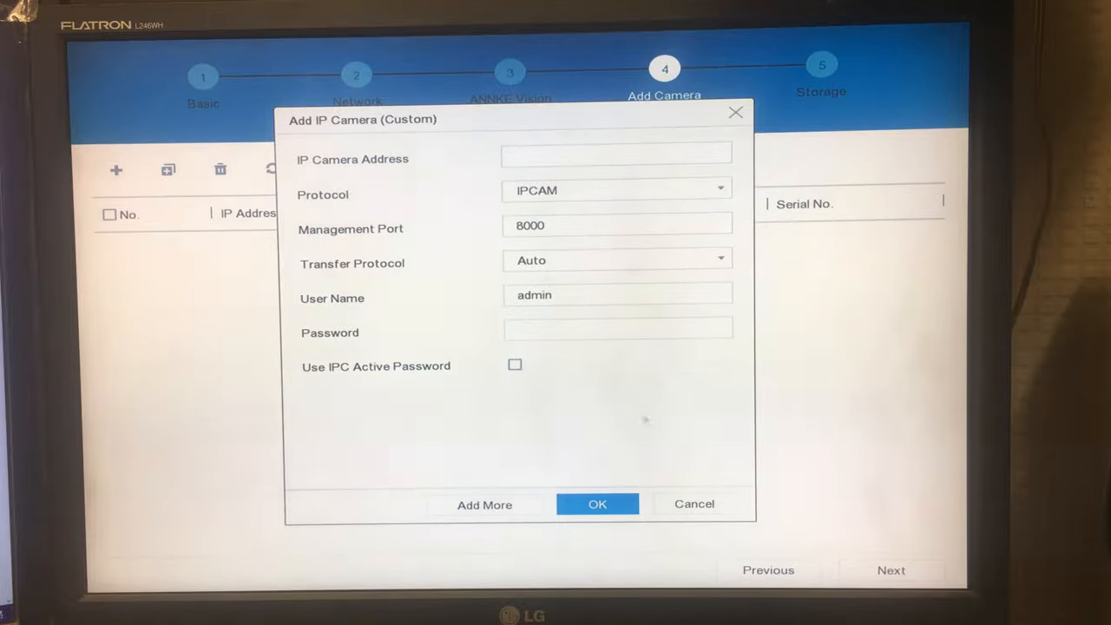
{"action": "mouse_move", "coordinate": [751, 161]}
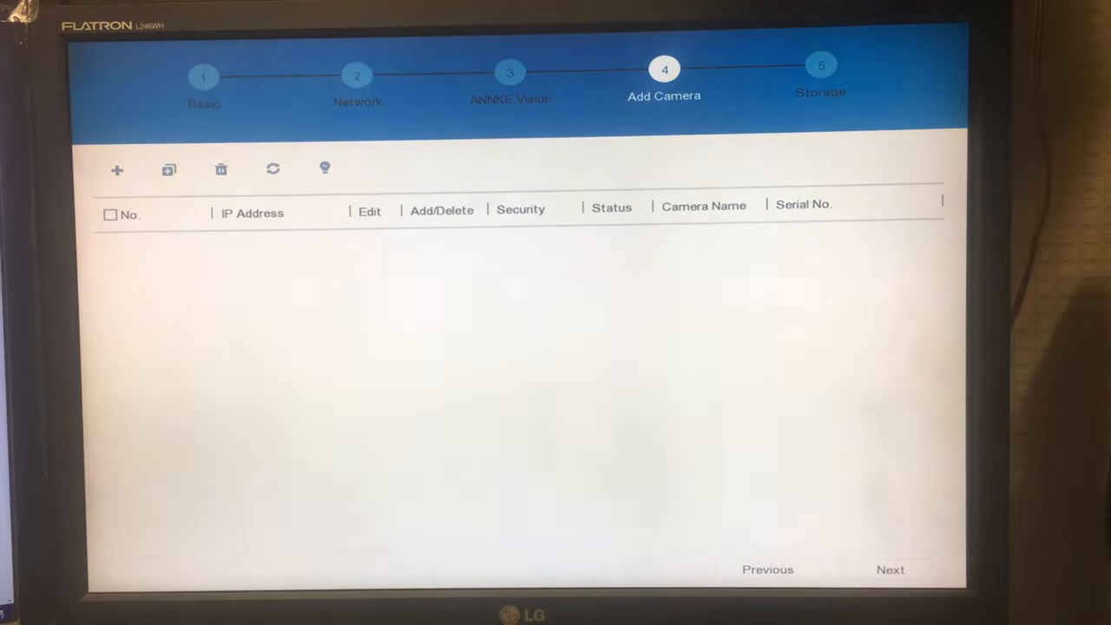
{"action": "left_click", "coordinate": [887, 569]}
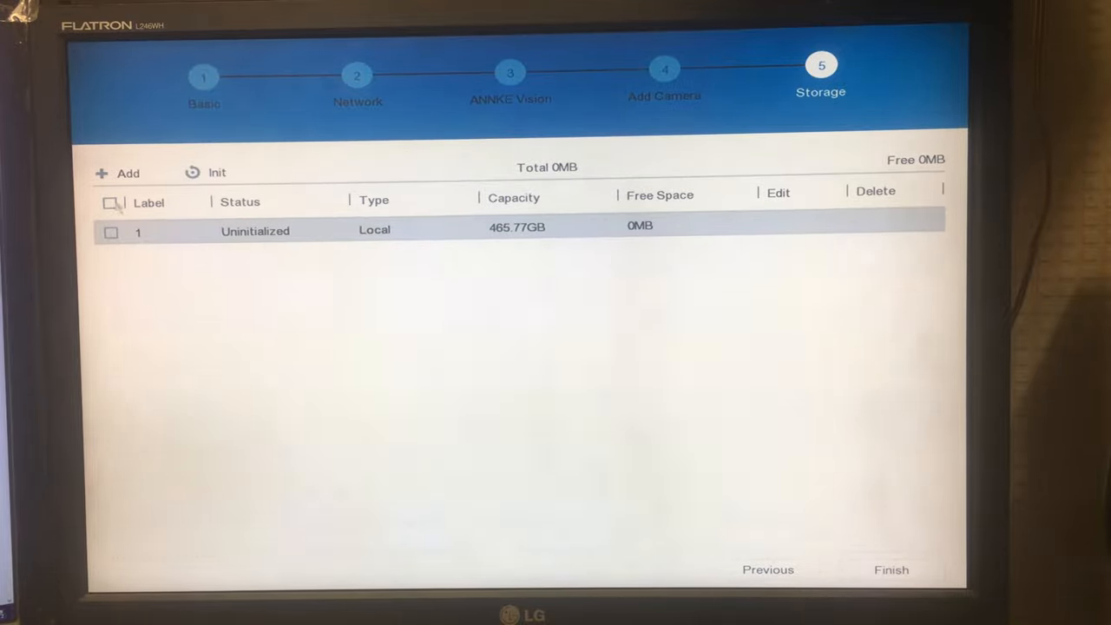
Step: Initialize the 465.77GB disk to R/W status and finish the setup wizard
{"action": "left_click", "coordinate": [205, 172]}
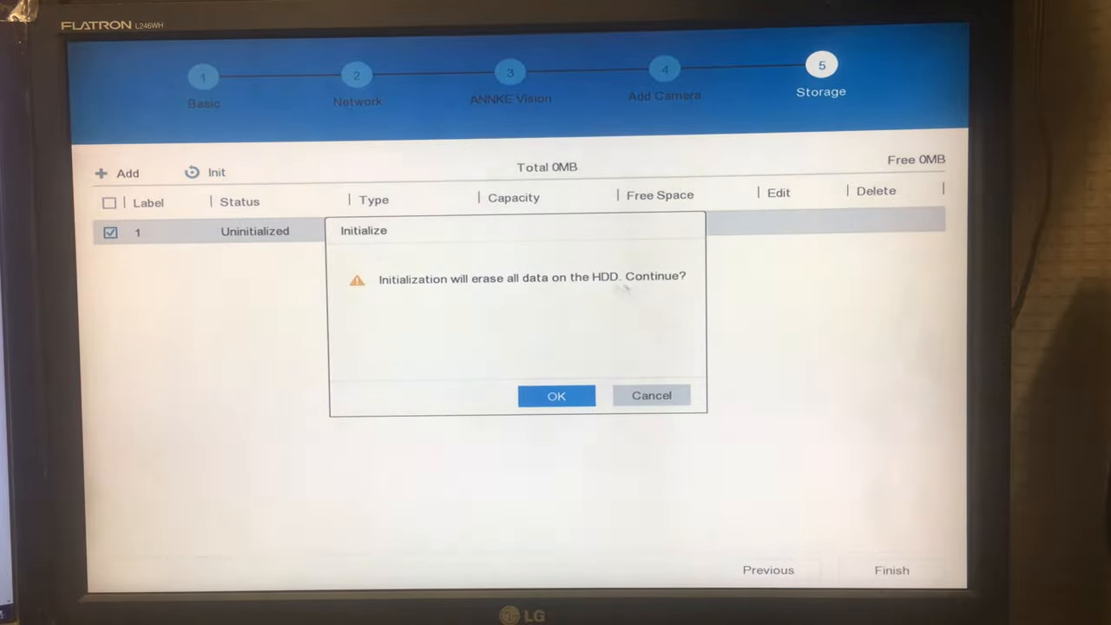
{"action": "left_click", "coordinate": [556, 394]}
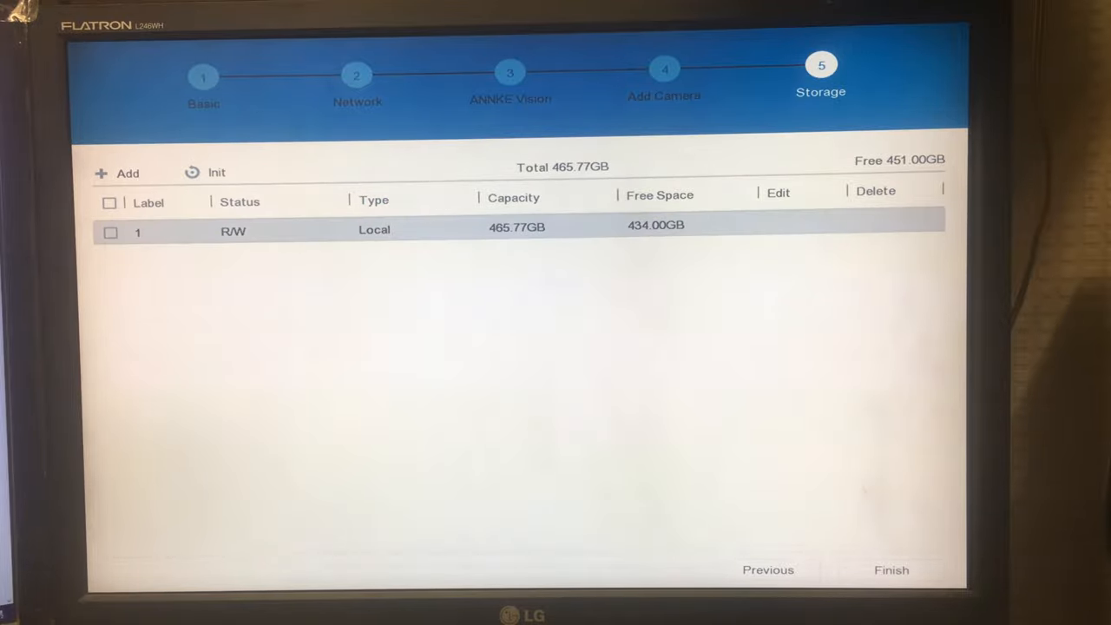
{"action": "left_click", "coordinate": [890, 570]}
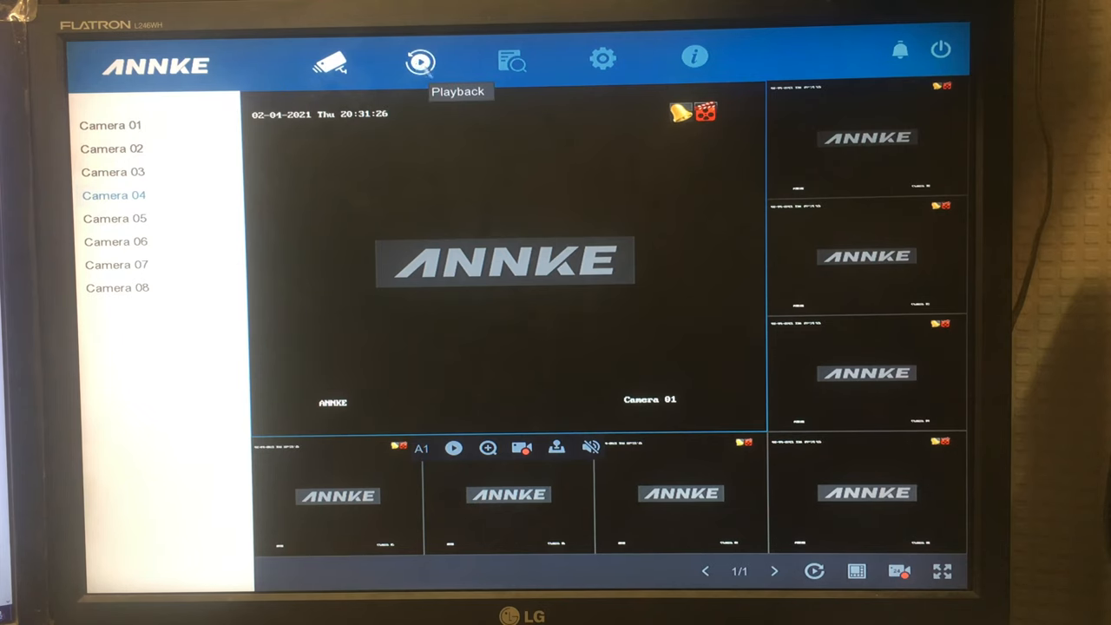
Step: Try Camera 01 playback, which finds no video, then open File Search
{"action": "left_click", "coordinate": [421, 61]}
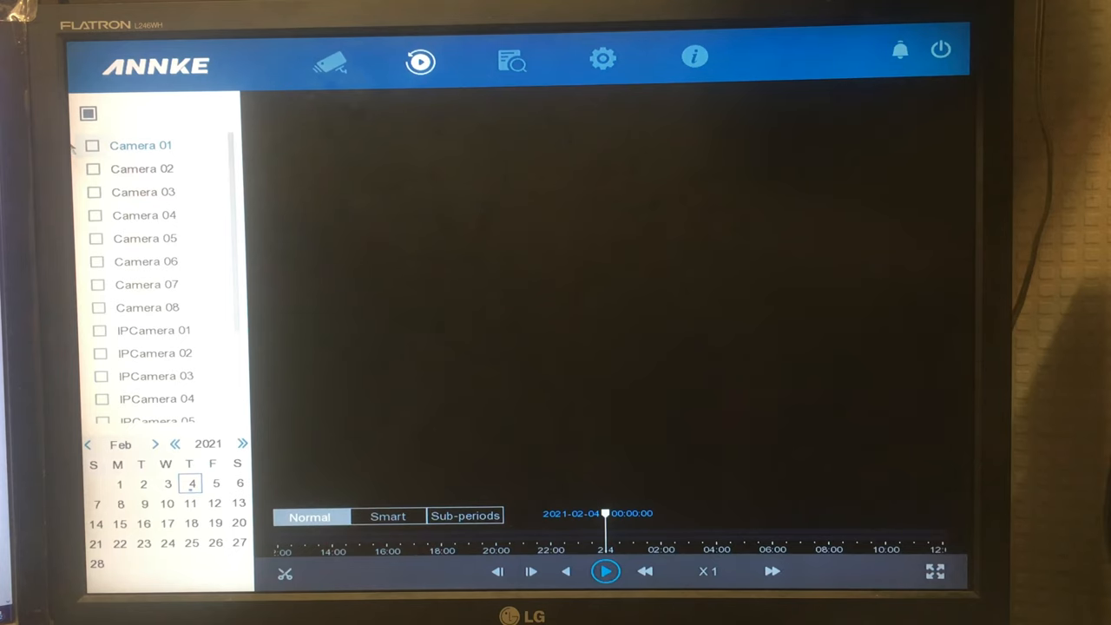
{"action": "left_click", "coordinate": [93, 145]}
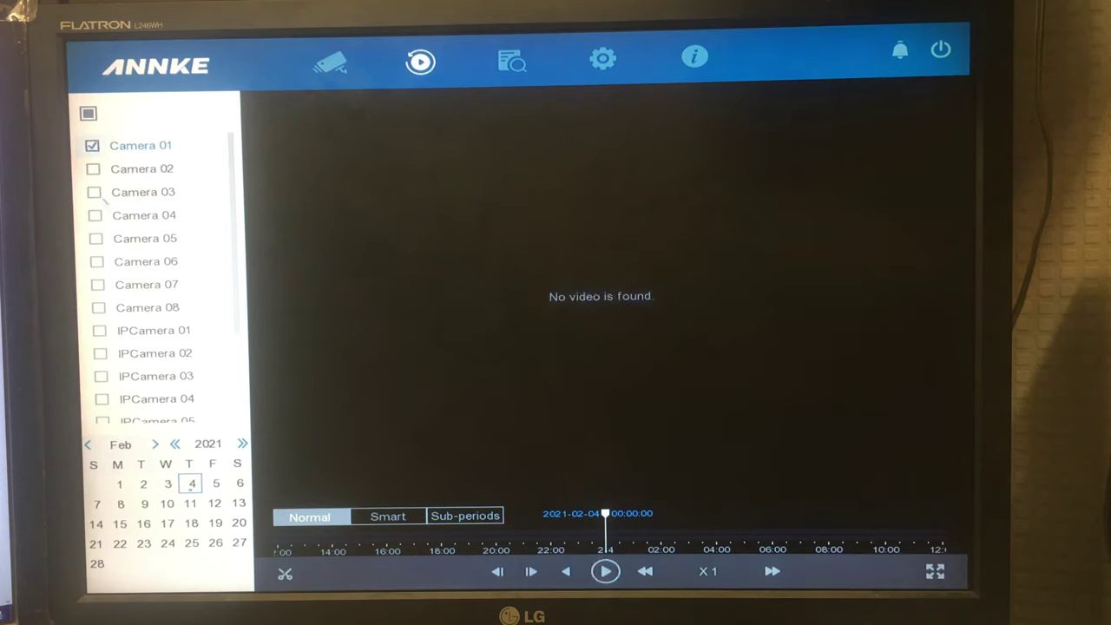
{"action": "left_click", "coordinate": [94, 169]}
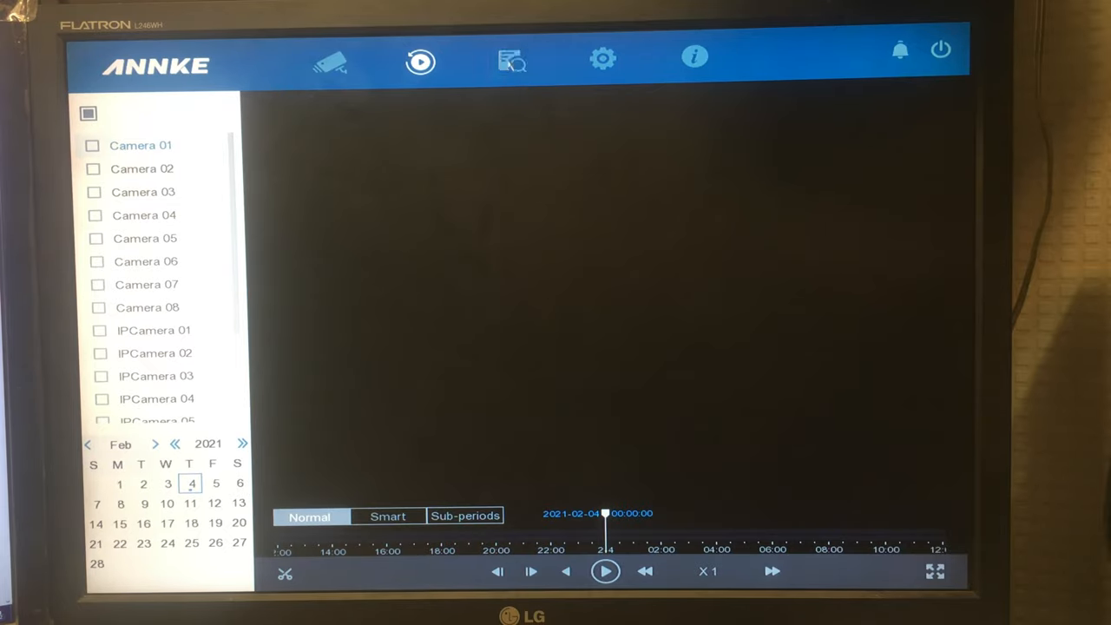
{"action": "left_click", "coordinate": [511, 61]}
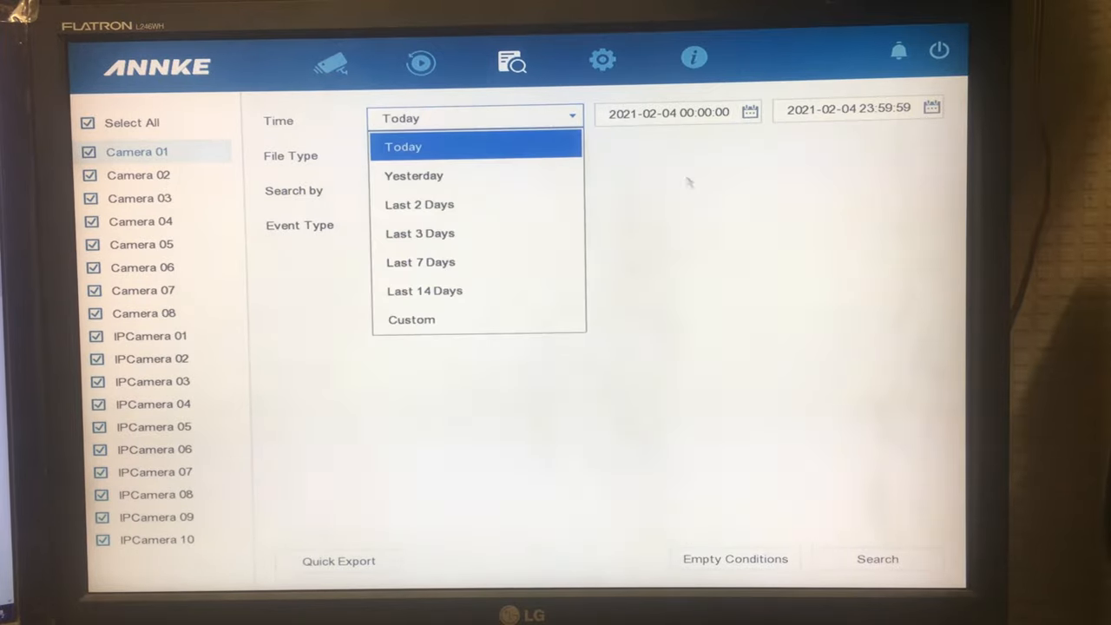
{"action": "left_click", "coordinate": [410, 319]}
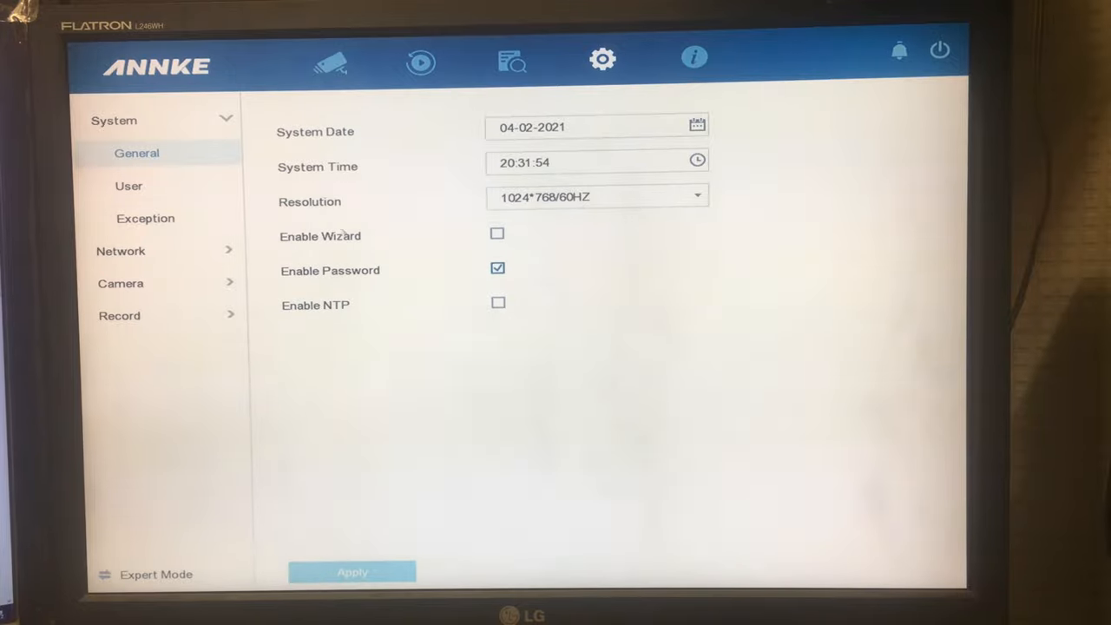
Step: Disable the login password requirement and enable NTP synchronisation with a 60-minute interval
{"action": "left_click", "coordinate": [497, 268]}
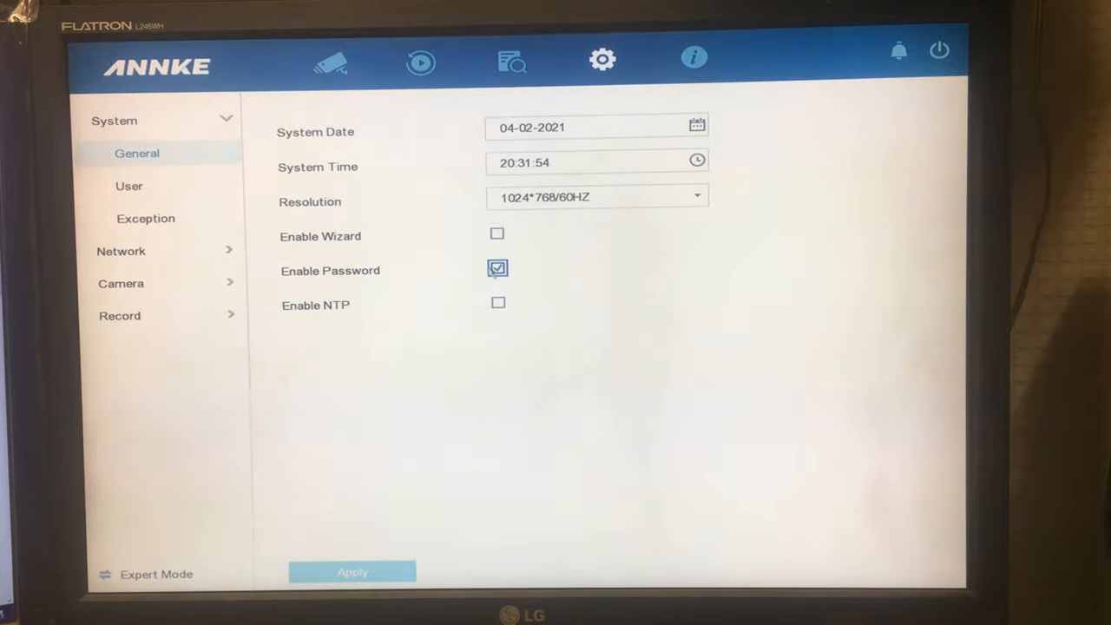
{"action": "left_click", "coordinate": [497, 268]}
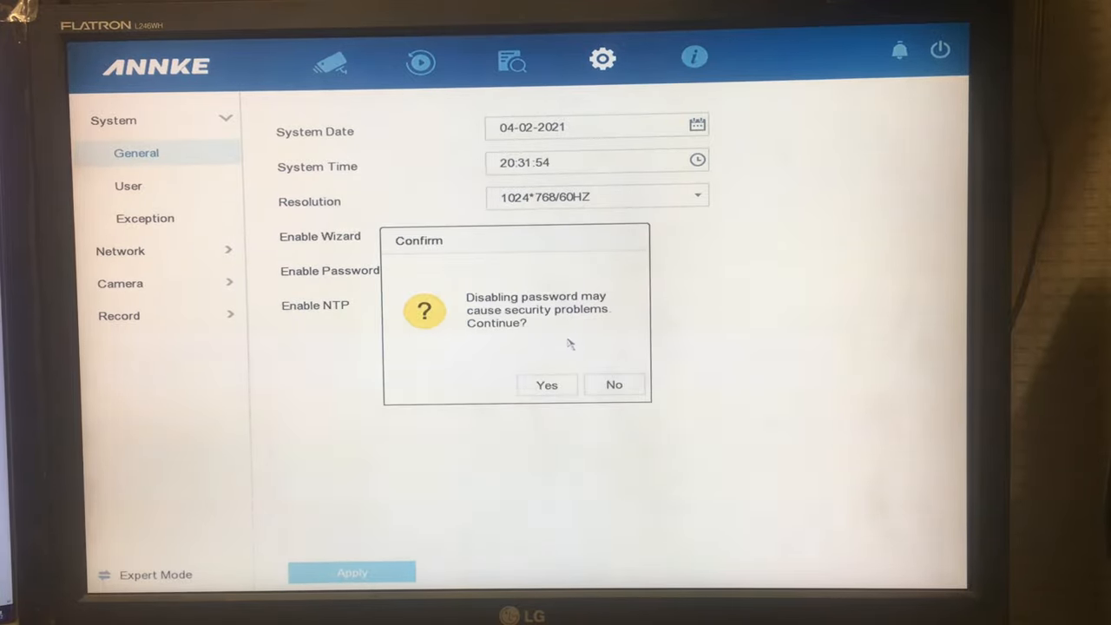
{"action": "left_click", "coordinate": [546, 384]}
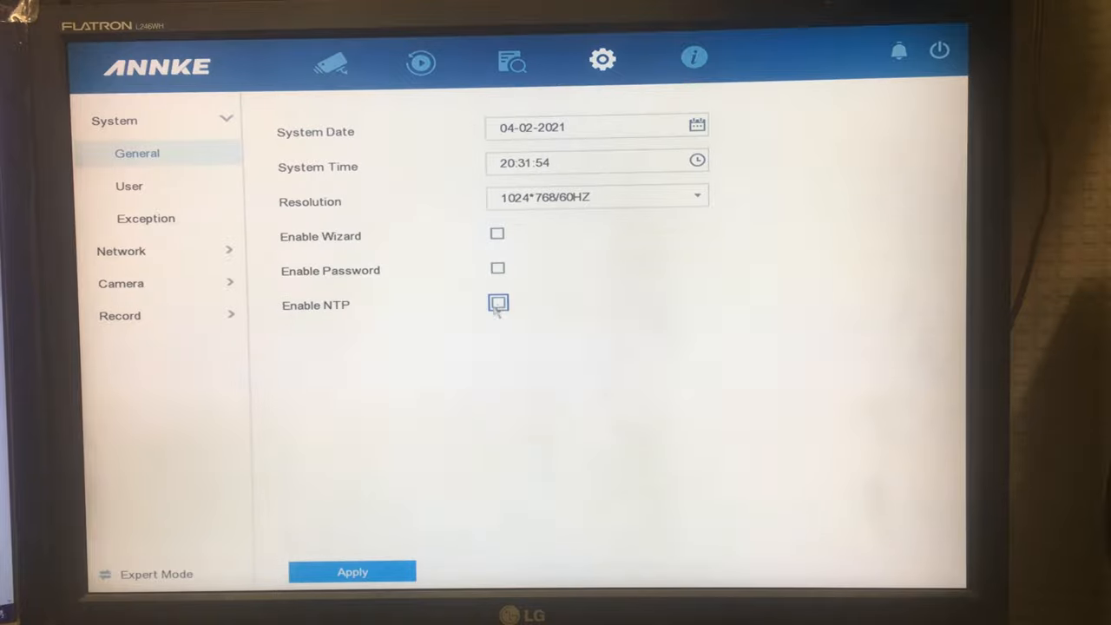
{"action": "left_click", "coordinate": [496, 303]}
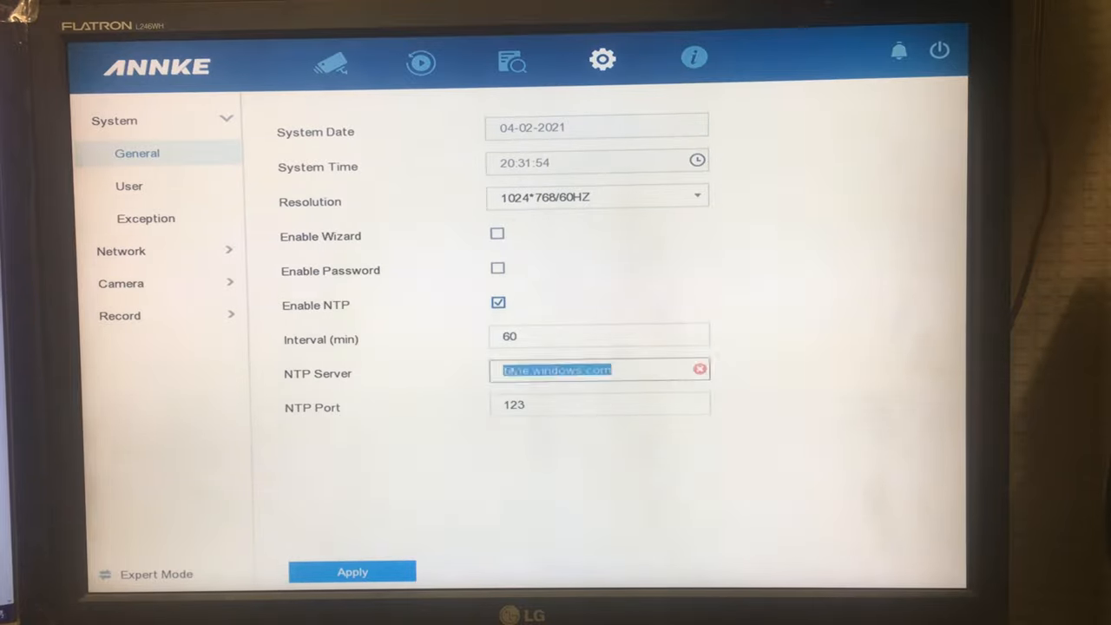
{"action": "left_click", "coordinate": [129, 186]}
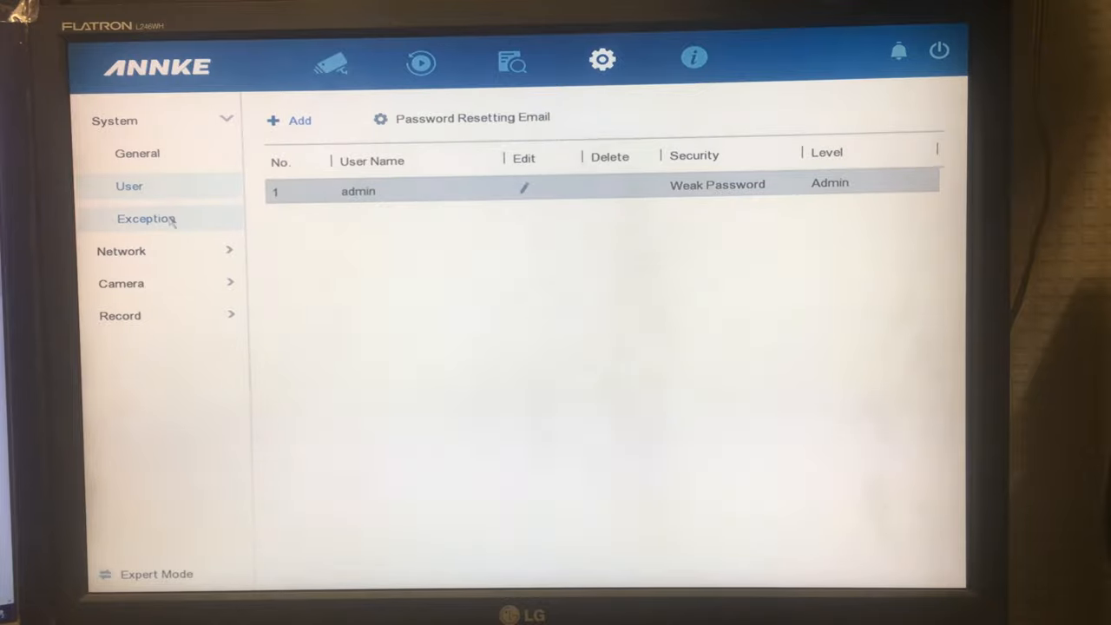
Step: Enable Audible Warning for the Record Exception type in System > Exception
{"action": "left_click", "coordinate": [145, 219]}
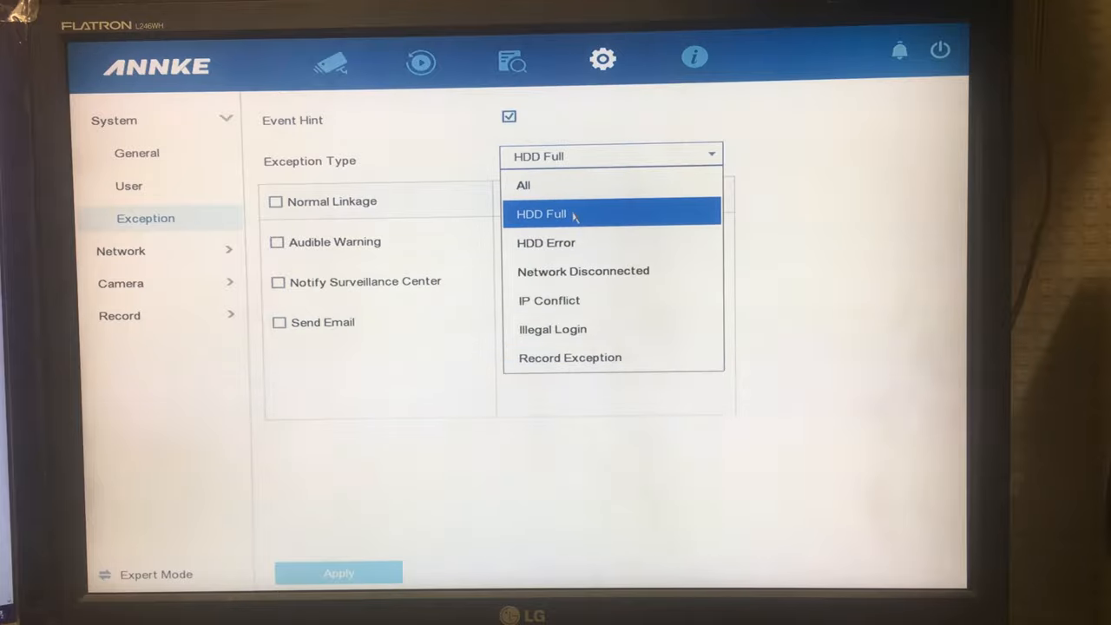
{"action": "left_click", "coordinate": [546, 243]}
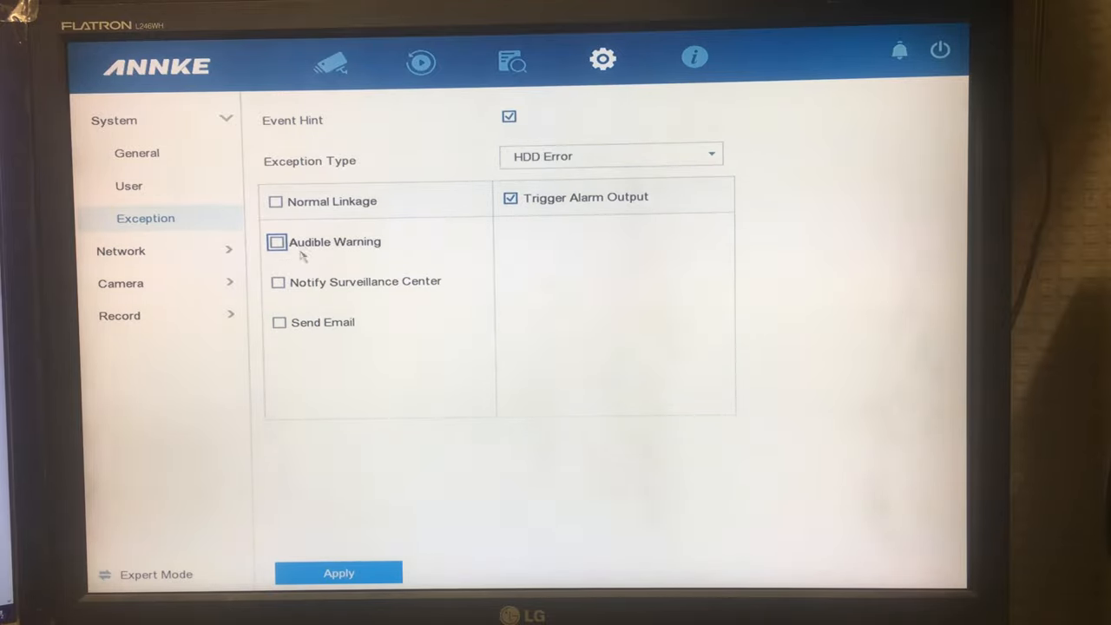
{"action": "left_click", "coordinate": [277, 242]}
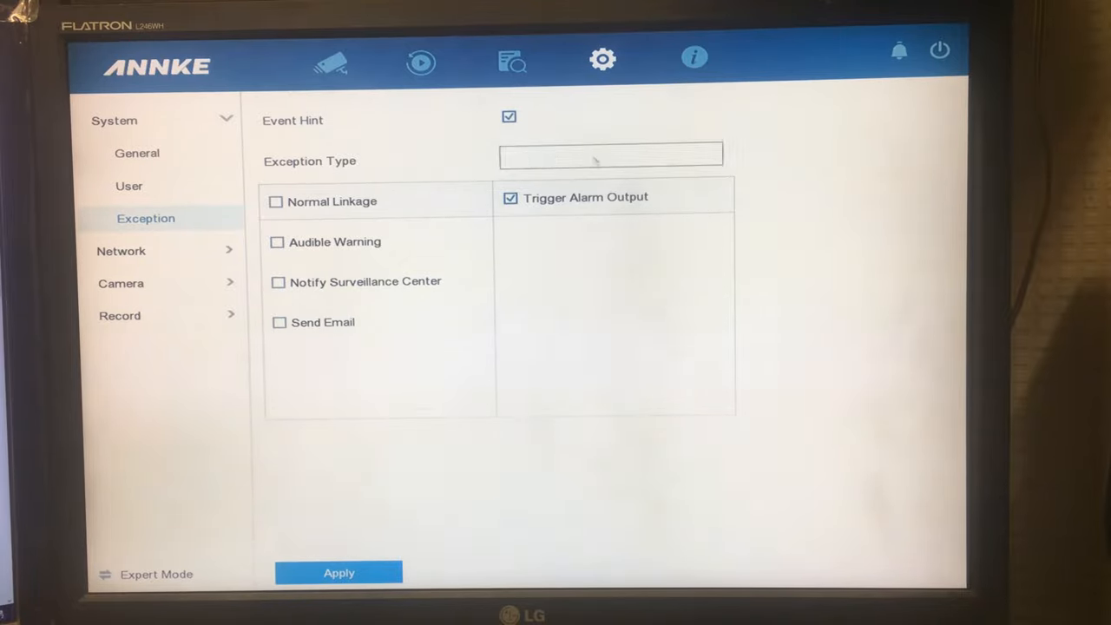
{"action": "left_click", "coordinate": [609, 155]}
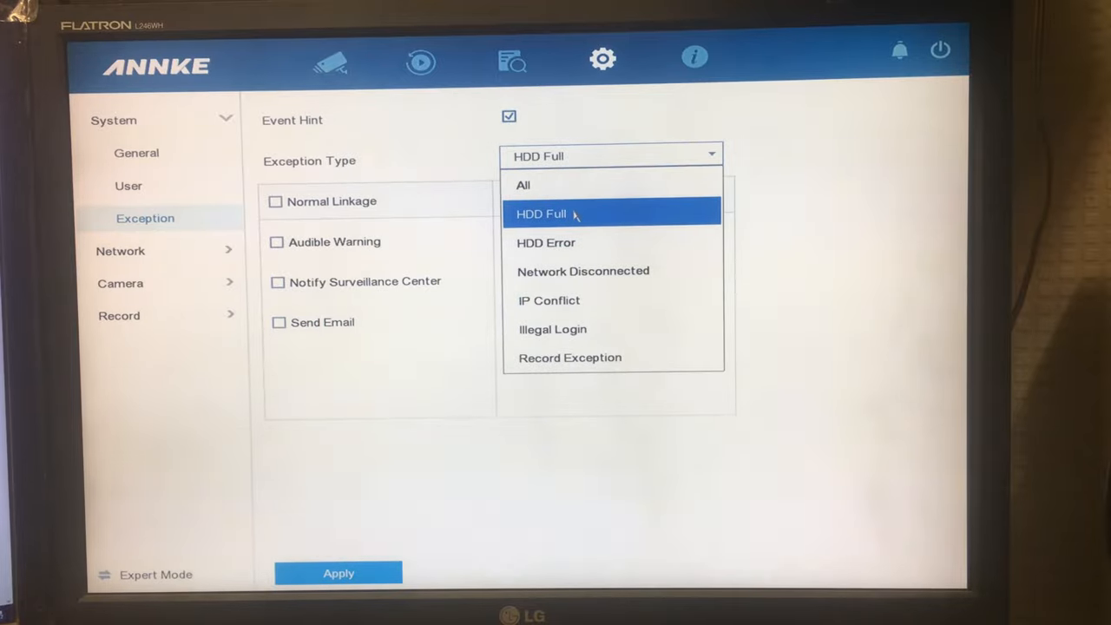
{"action": "left_click", "coordinate": [549, 300]}
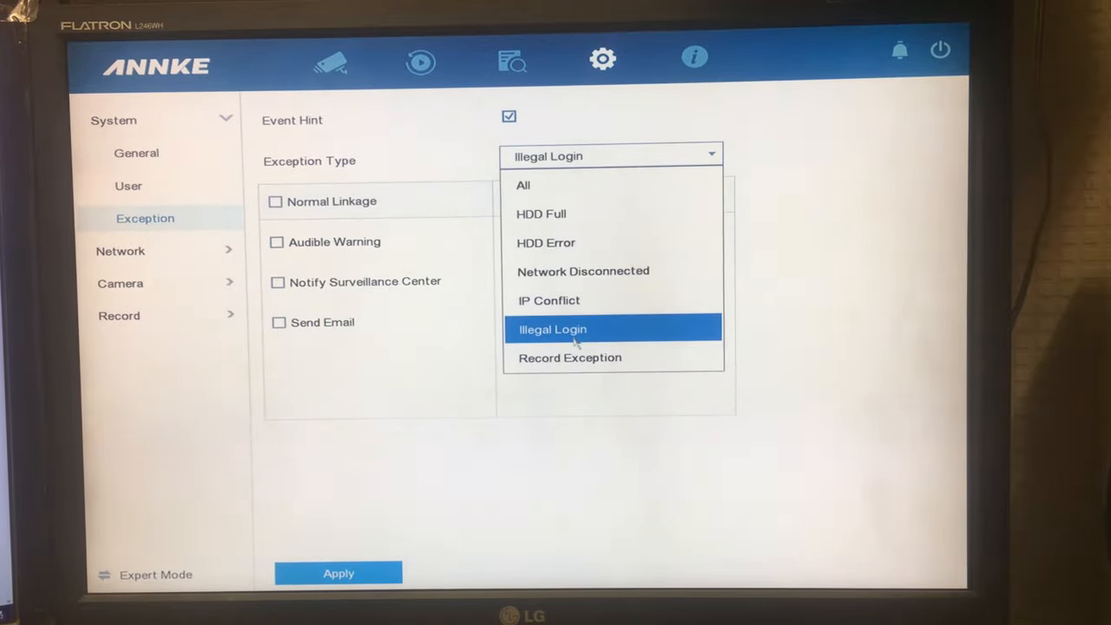
{"action": "left_click", "coordinate": [552, 328]}
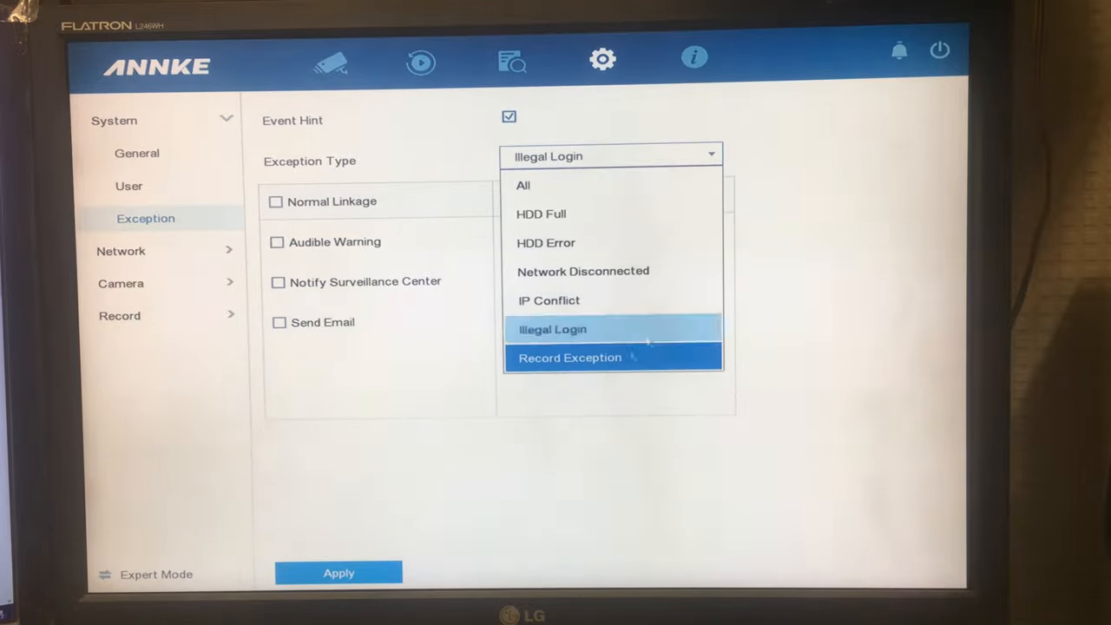
{"action": "left_click", "coordinate": [569, 357]}
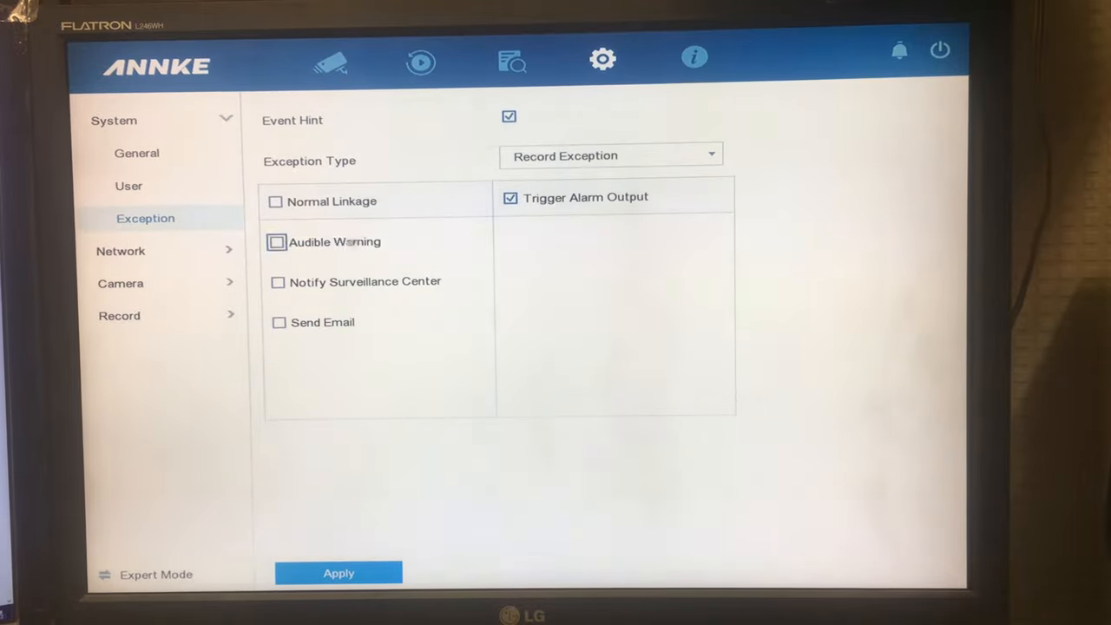
{"action": "left_click", "coordinate": [278, 242]}
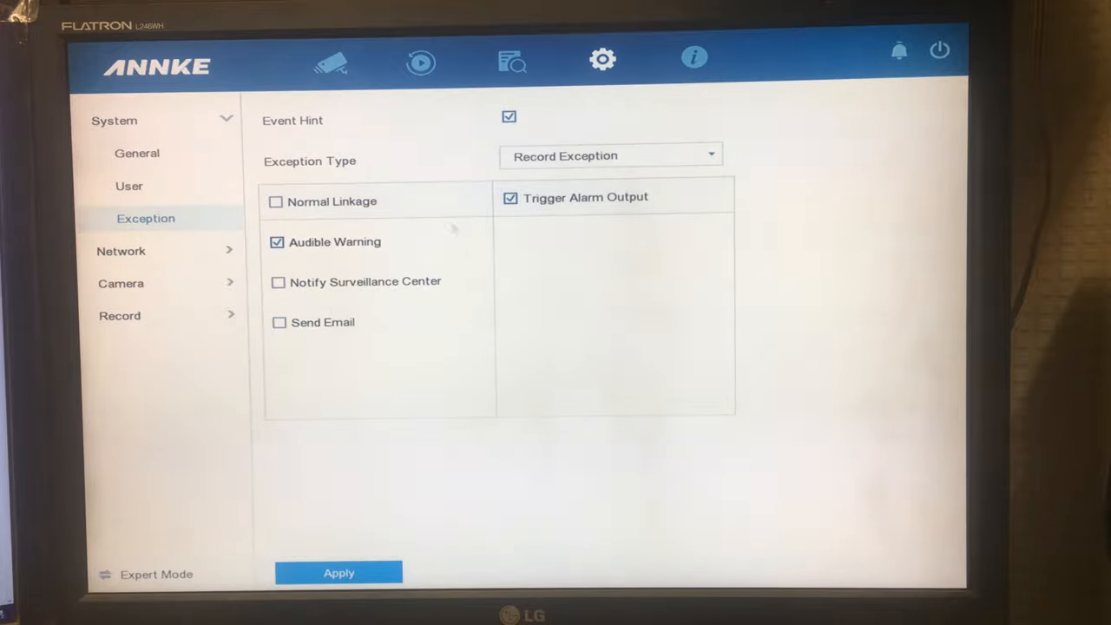
{"action": "left_click", "coordinate": [612, 155]}
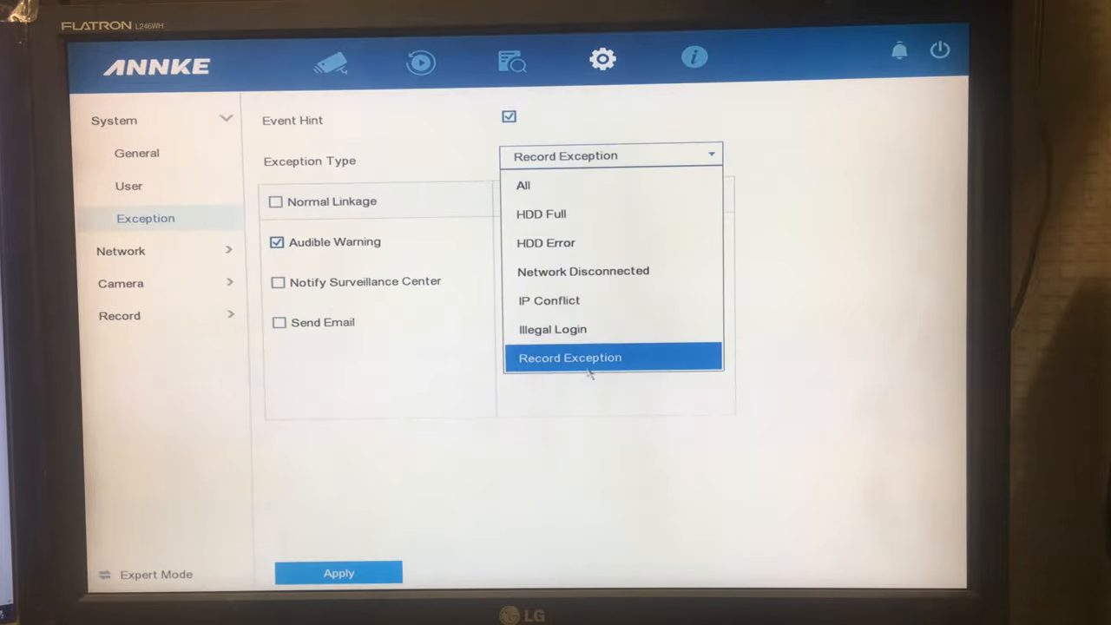
{"action": "mouse_move", "coordinate": [553, 255]}
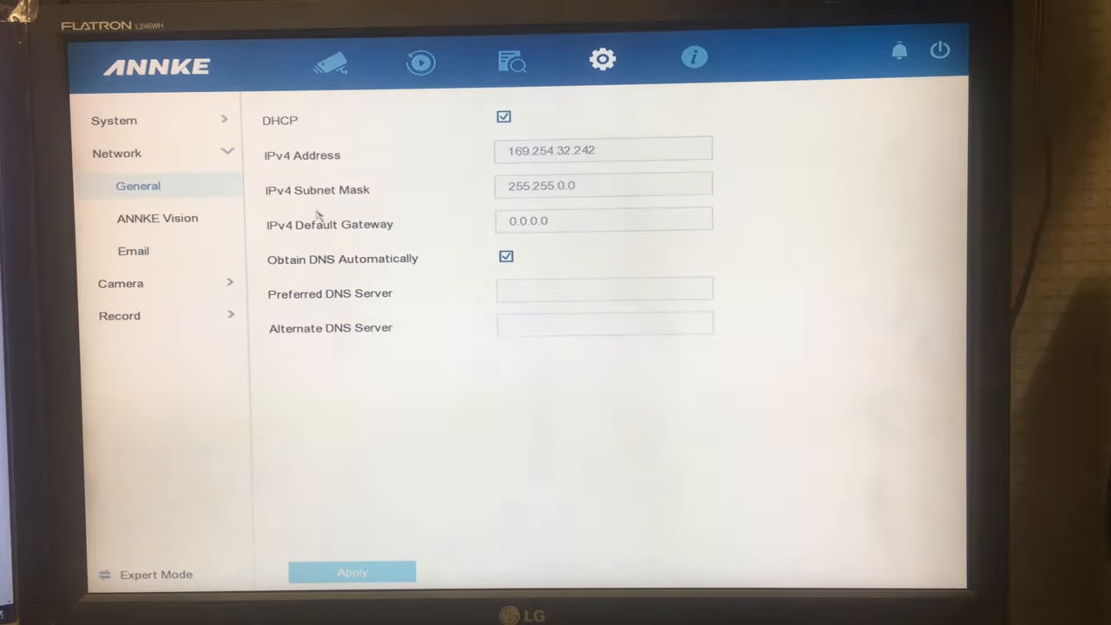
{"action": "left_click", "coordinate": [157, 218]}
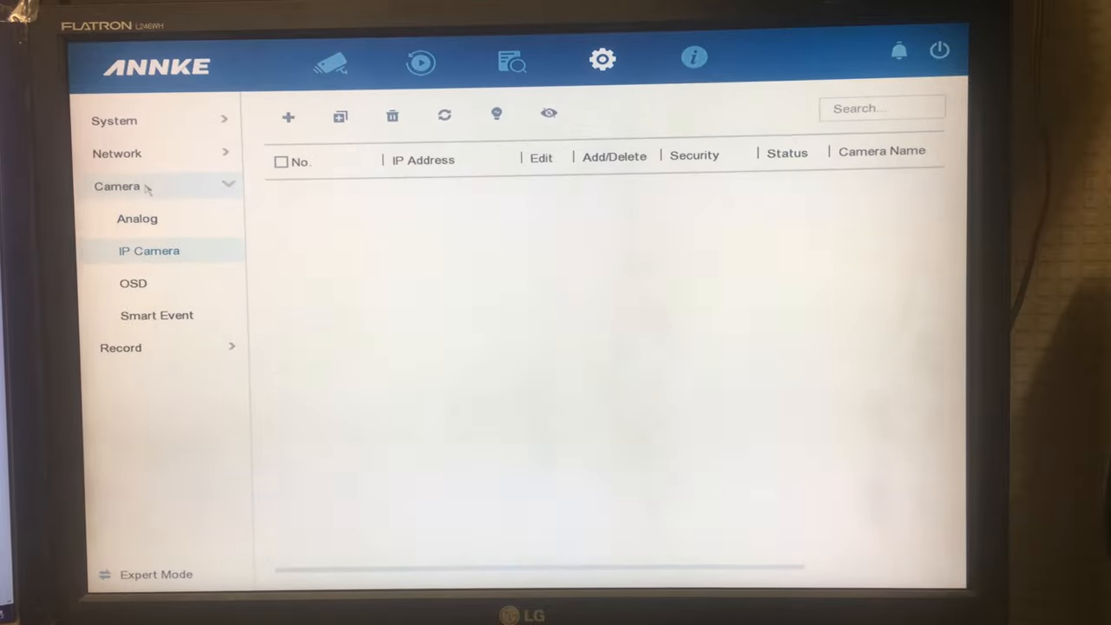
Step: Navigate Camera > Analog > IP Camera to reach Camera 01's OSD settings
{"action": "left_click", "coordinate": [136, 218]}
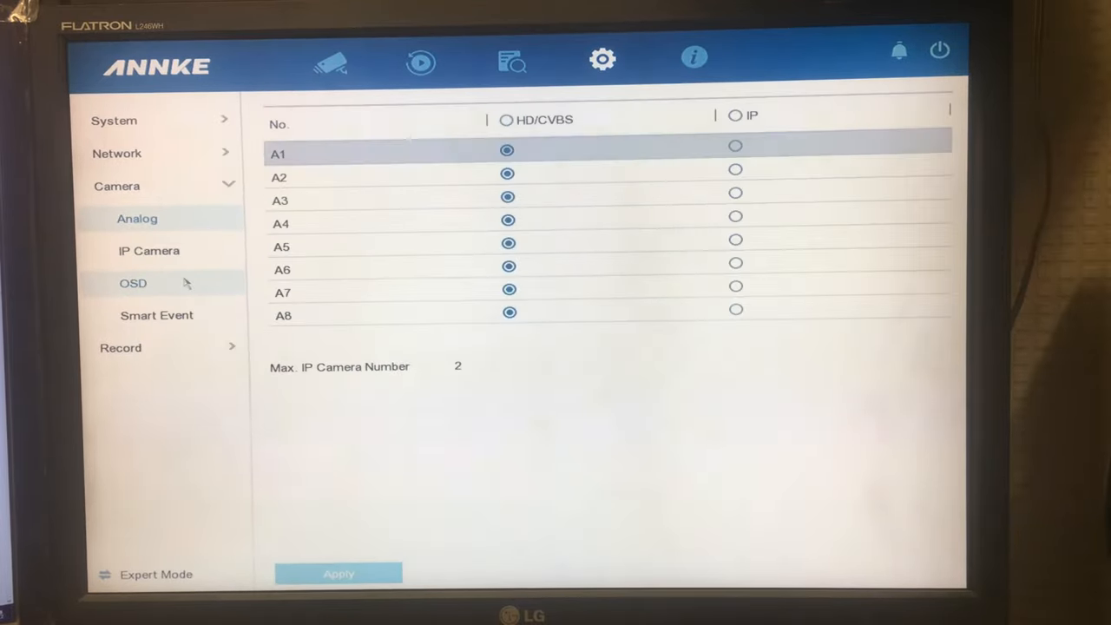
{"action": "left_click", "coordinate": [137, 218]}
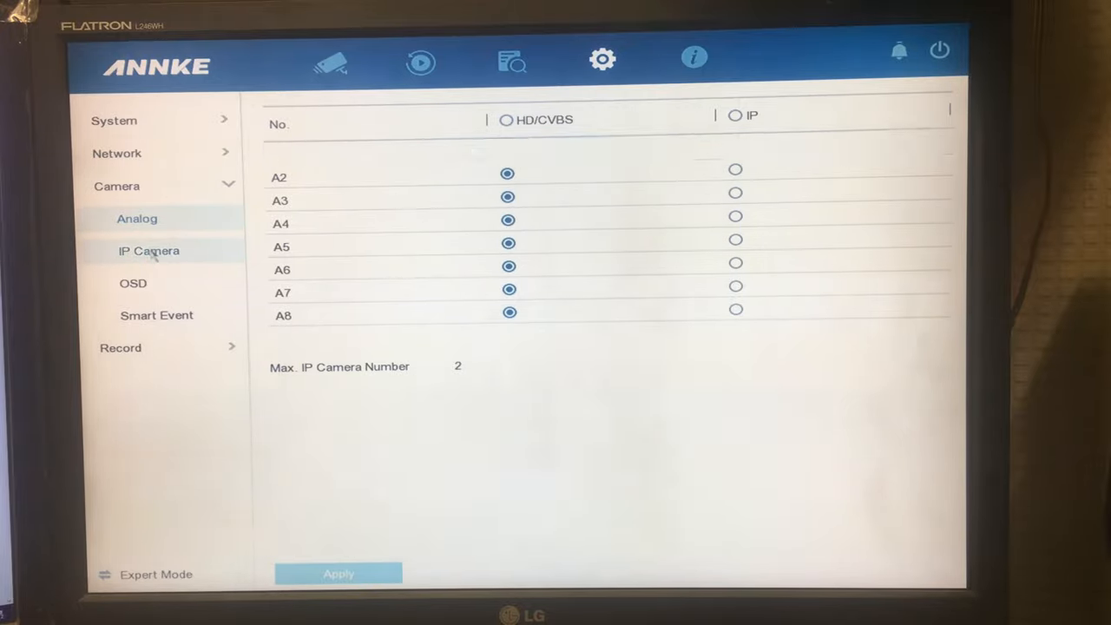
{"action": "left_click", "coordinate": [148, 250]}
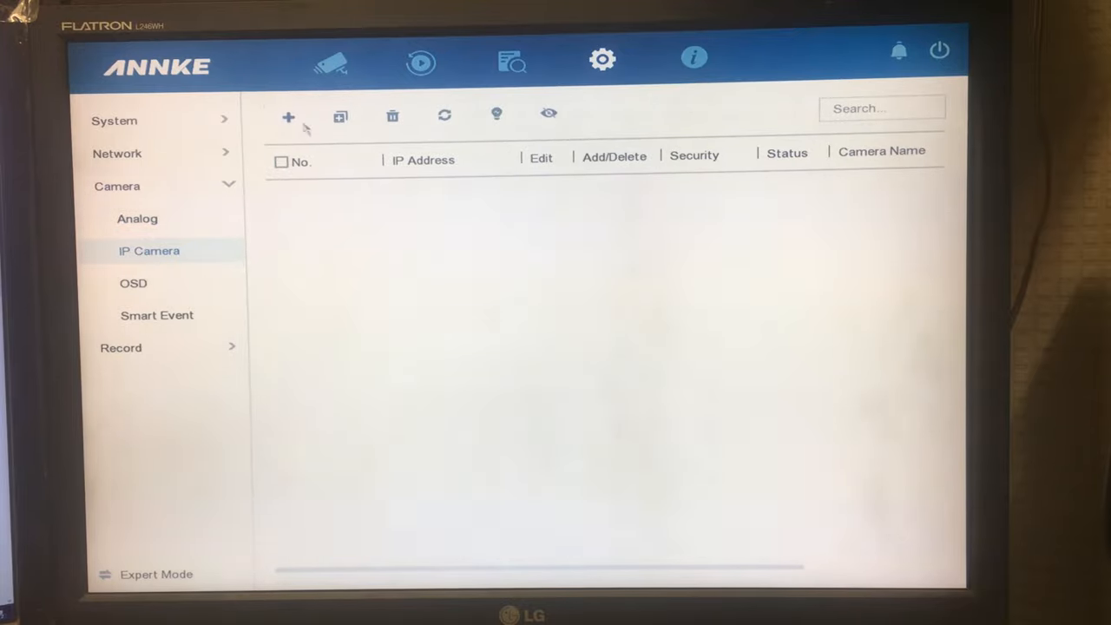
{"action": "left_click", "coordinate": [132, 283]}
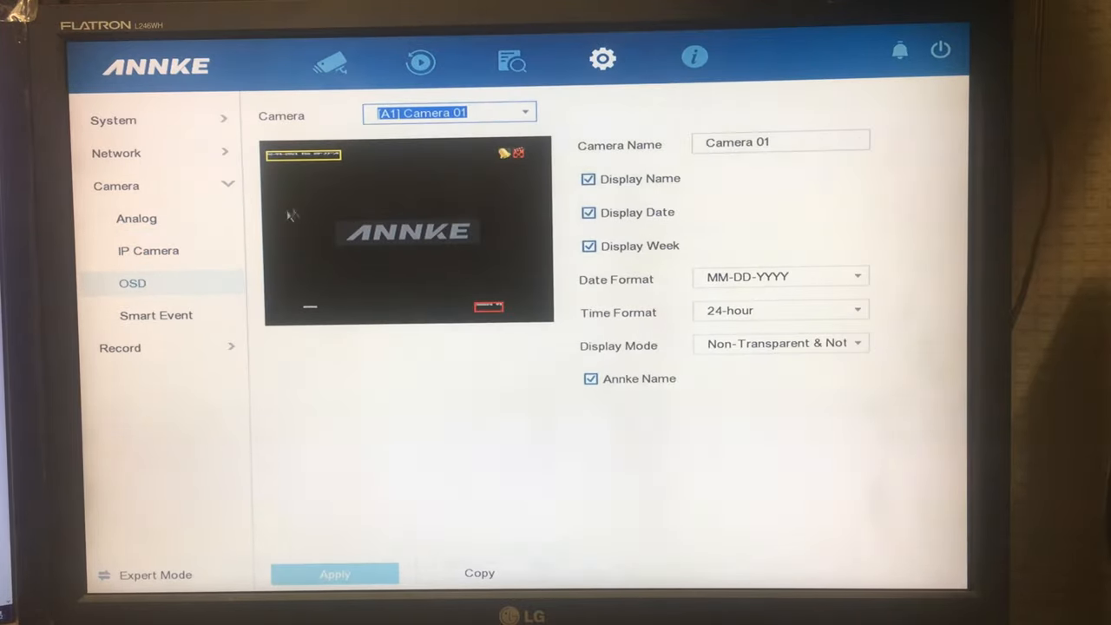
Step: Keep Camera 01 selected and toggle its Annke Name overlay off and back on
{"action": "left_click", "coordinate": [450, 112]}
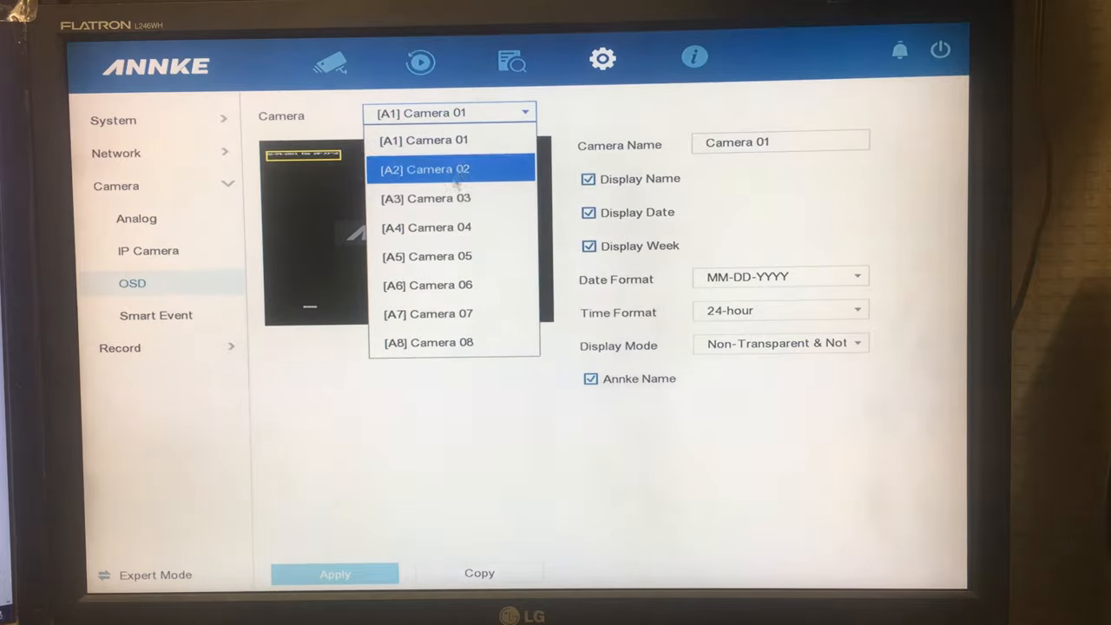
{"action": "mouse_move", "coordinate": [450, 139]}
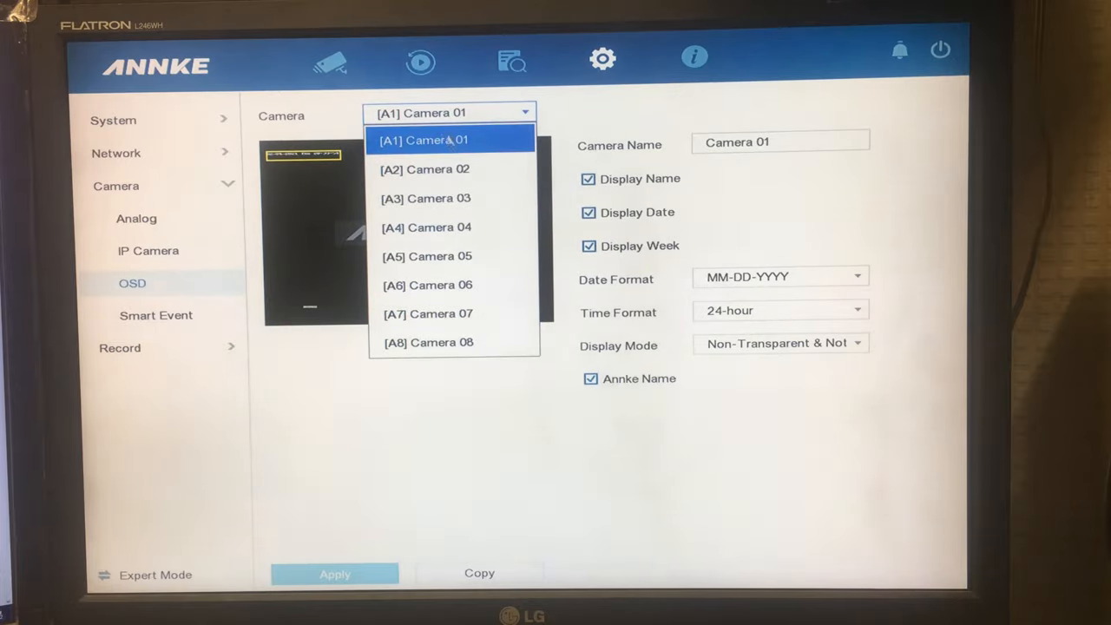
{"action": "left_click", "coordinate": [780, 141]}
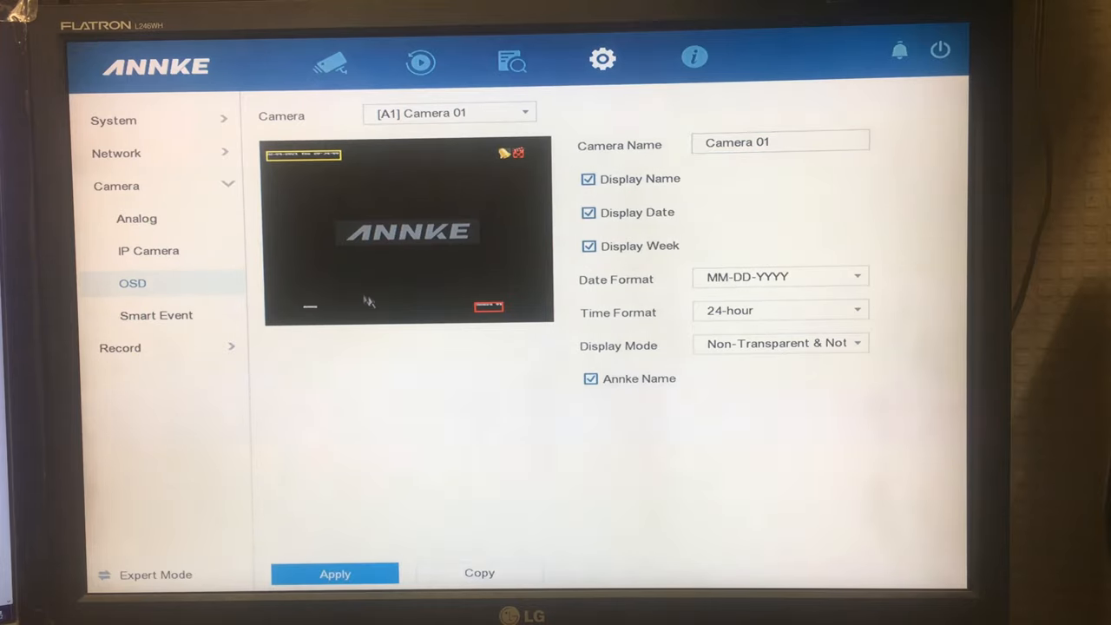
{"action": "mouse_move", "coordinate": [670, 205]}
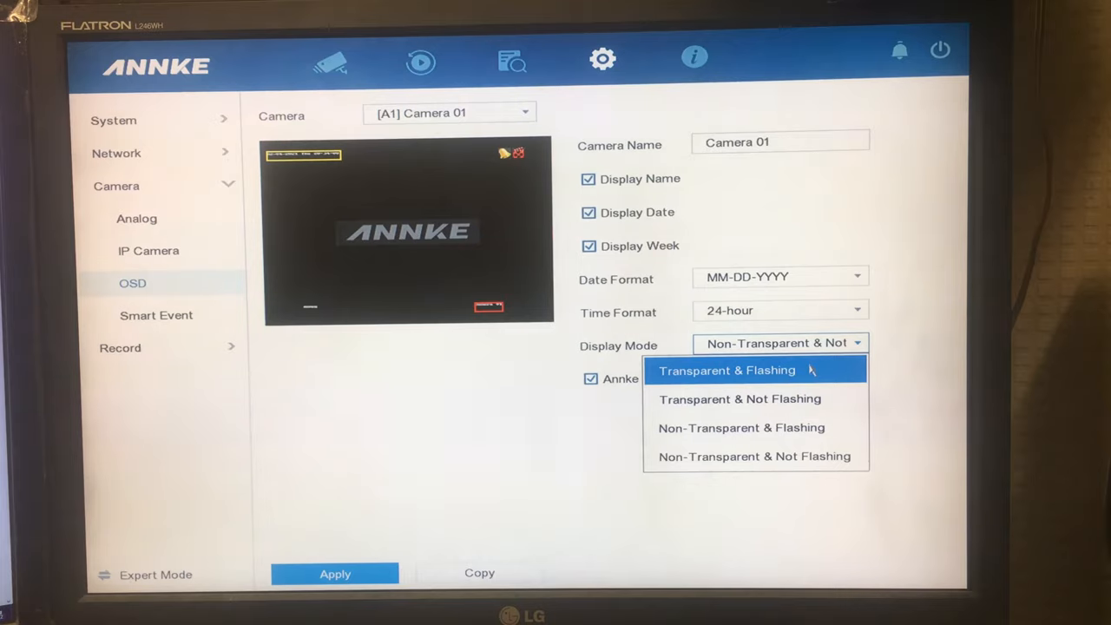
{"action": "mouse_move", "coordinate": [730, 409]}
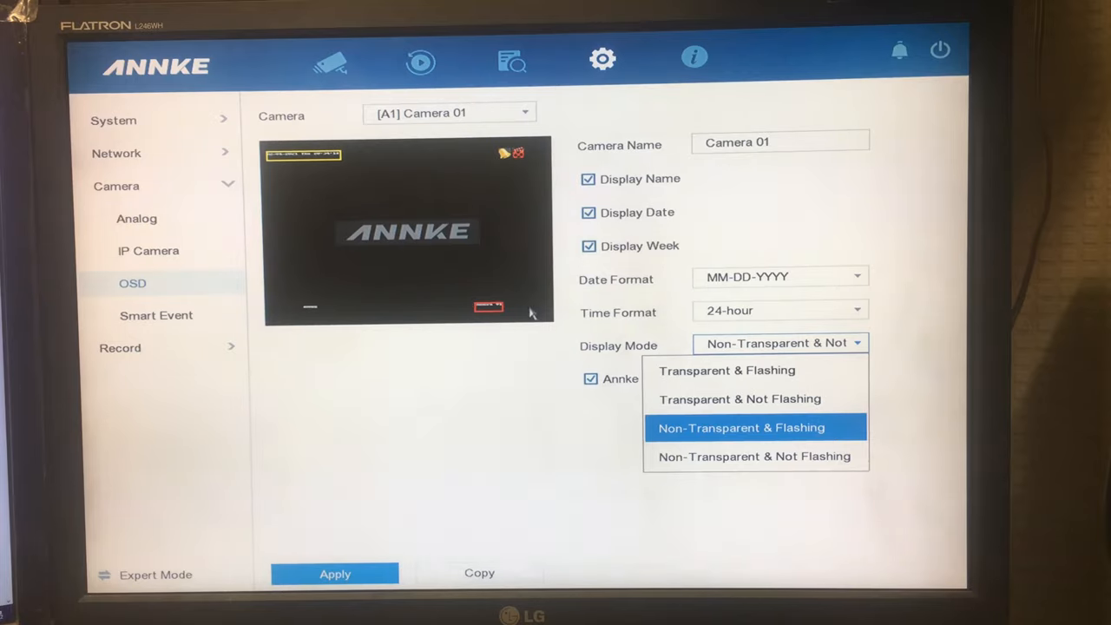
{"action": "mouse_move", "coordinate": [724, 370]}
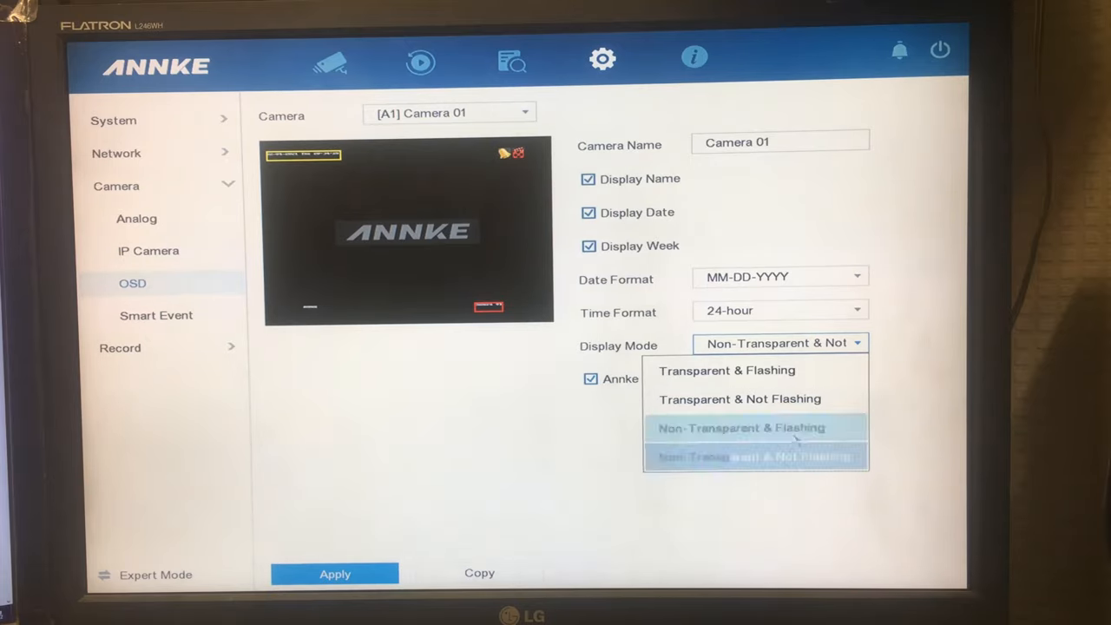
{"action": "mouse_move", "coordinate": [750, 457]}
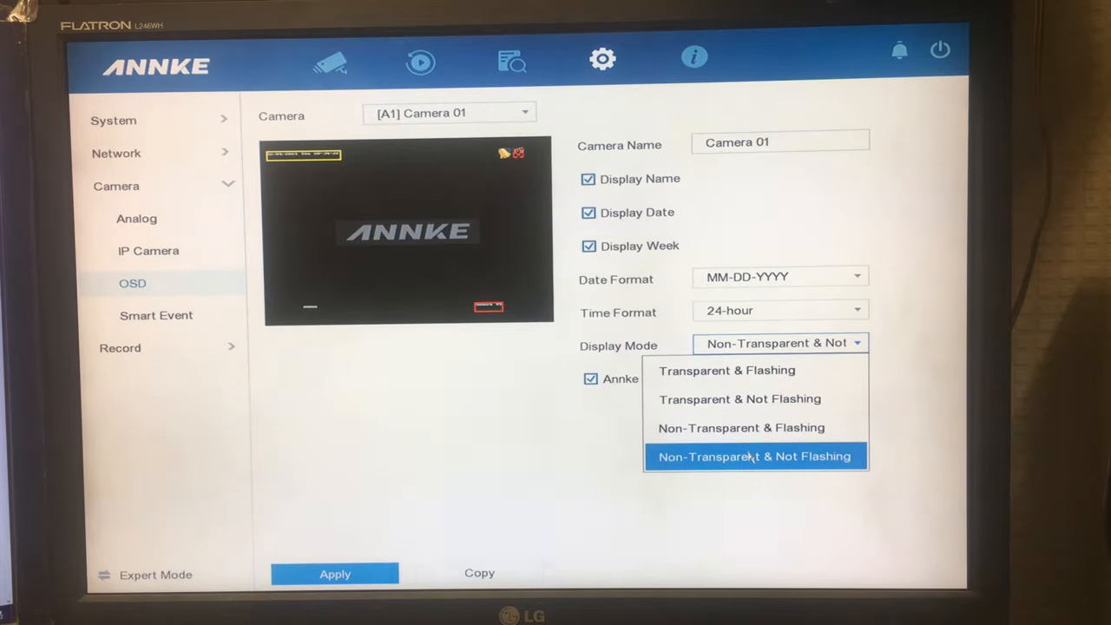
{"action": "mouse_move", "coordinate": [759, 404]}
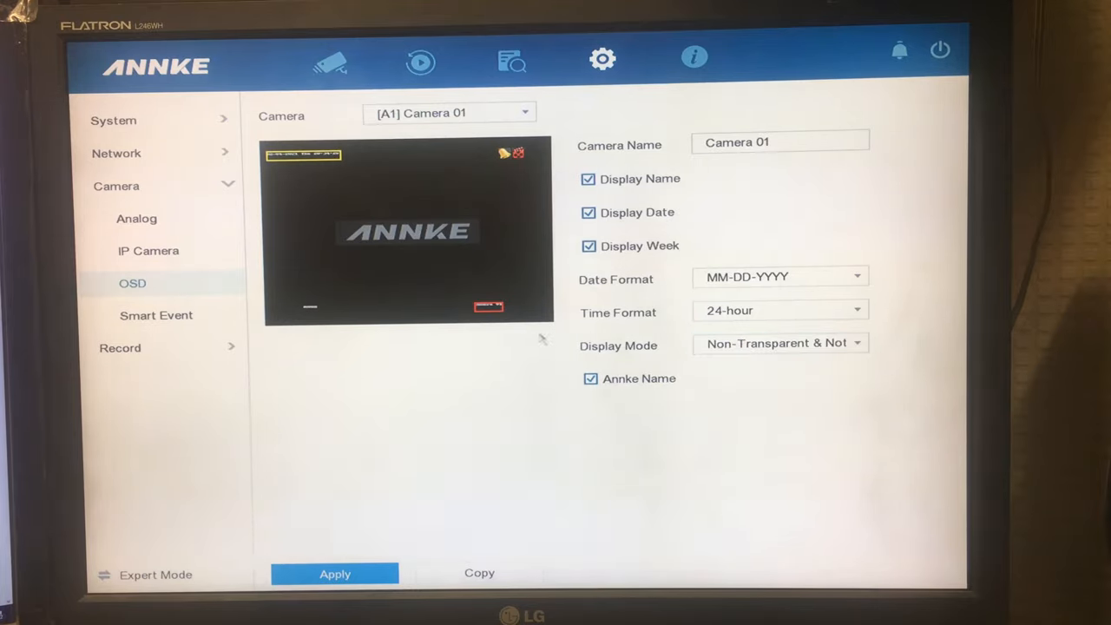
{"action": "mouse_move", "coordinate": [682, 331]}
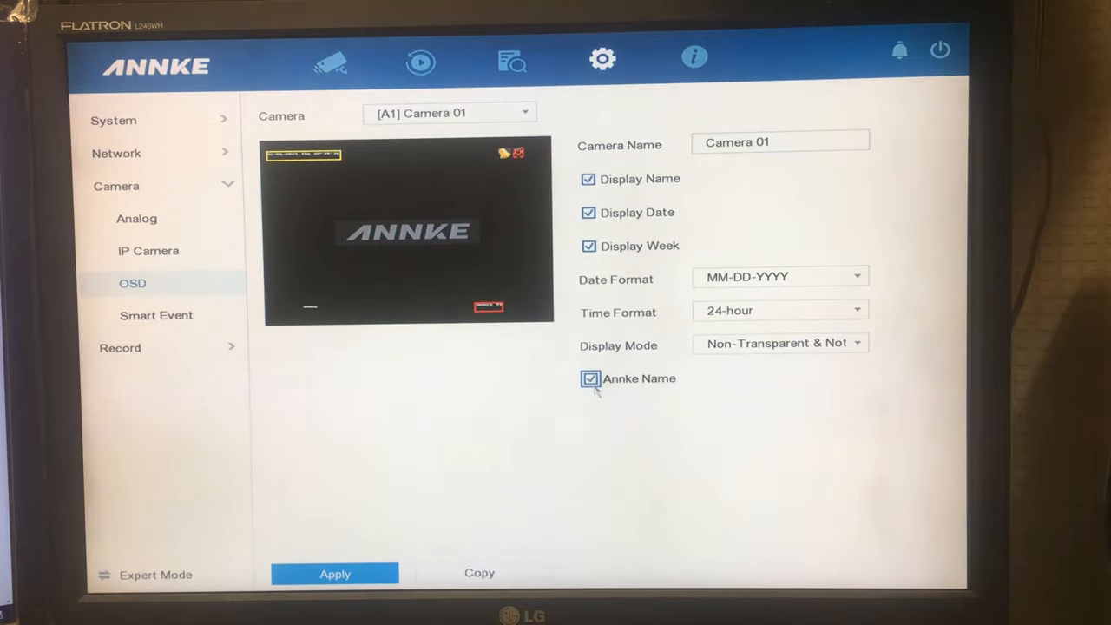
{"action": "left_click", "coordinate": [588, 379]}
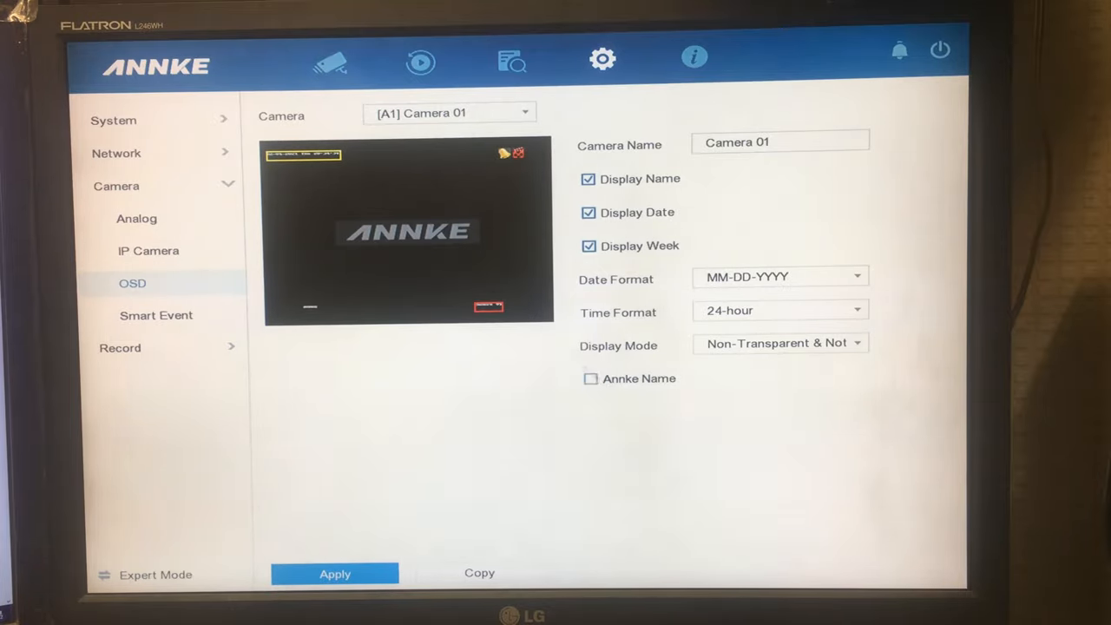
{"action": "left_click", "coordinate": [589, 378]}
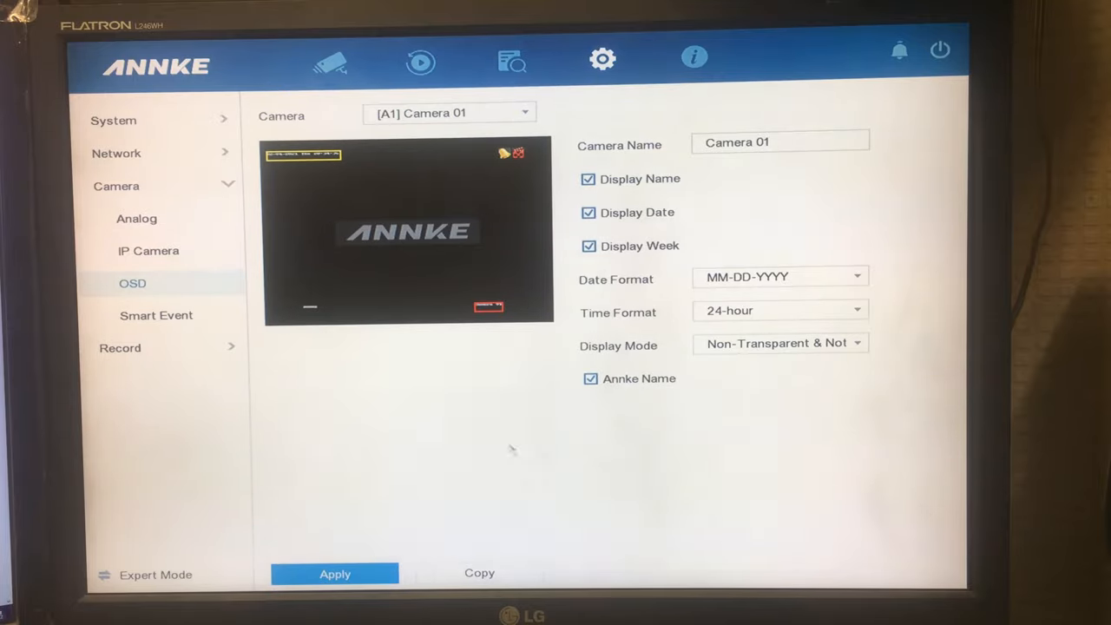
{"action": "left_click", "coordinate": [590, 378]}
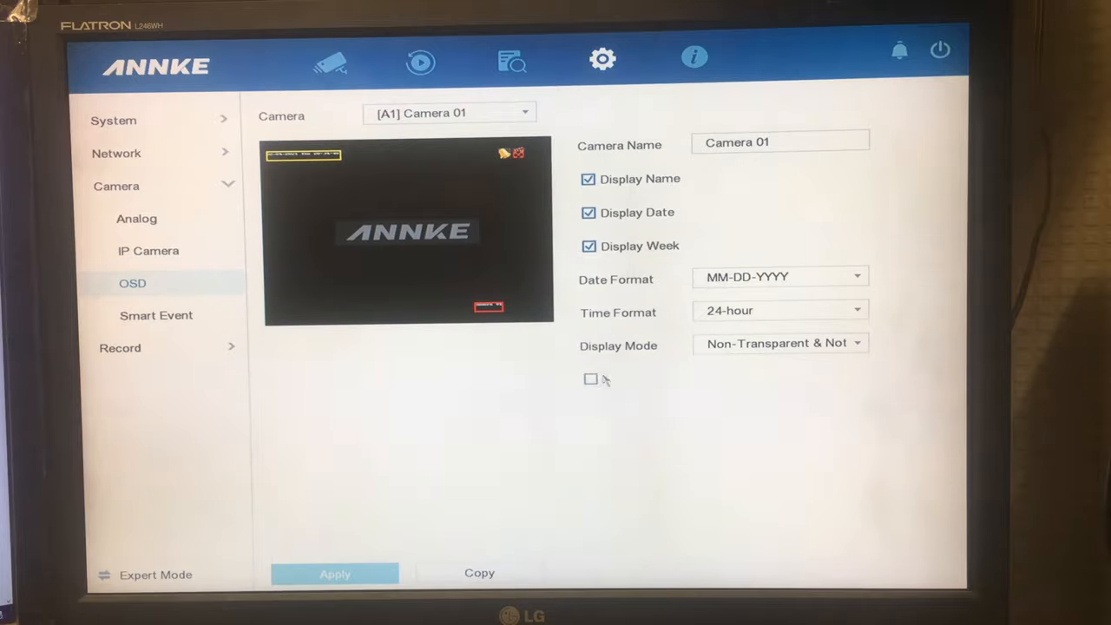
{"action": "left_click", "coordinate": [589, 379]}
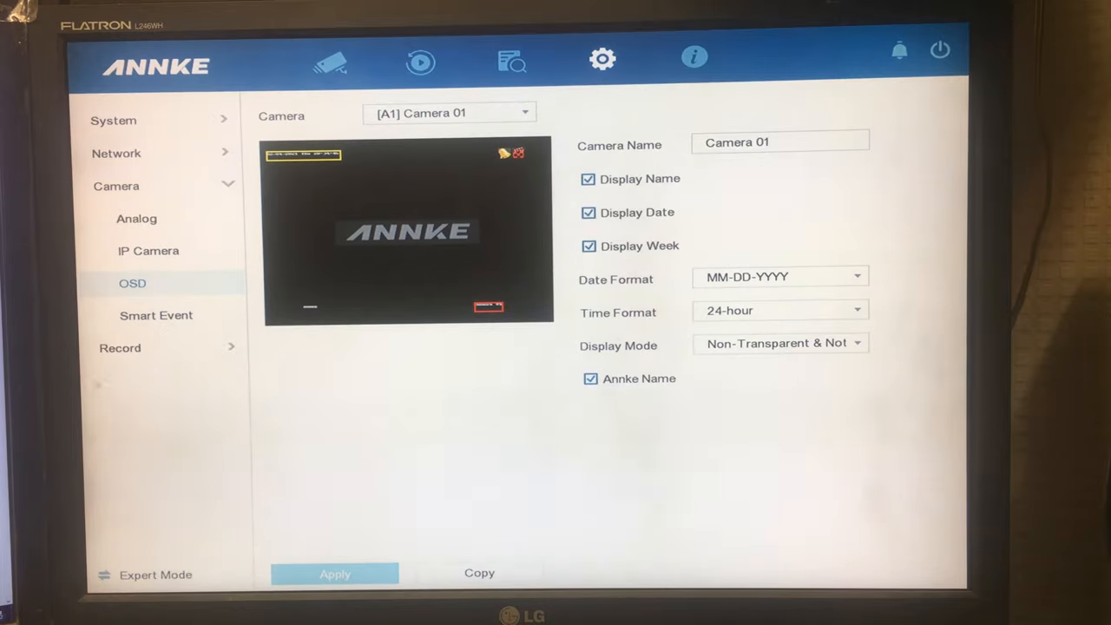
{"action": "left_click", "coordinate": [156, 315]}
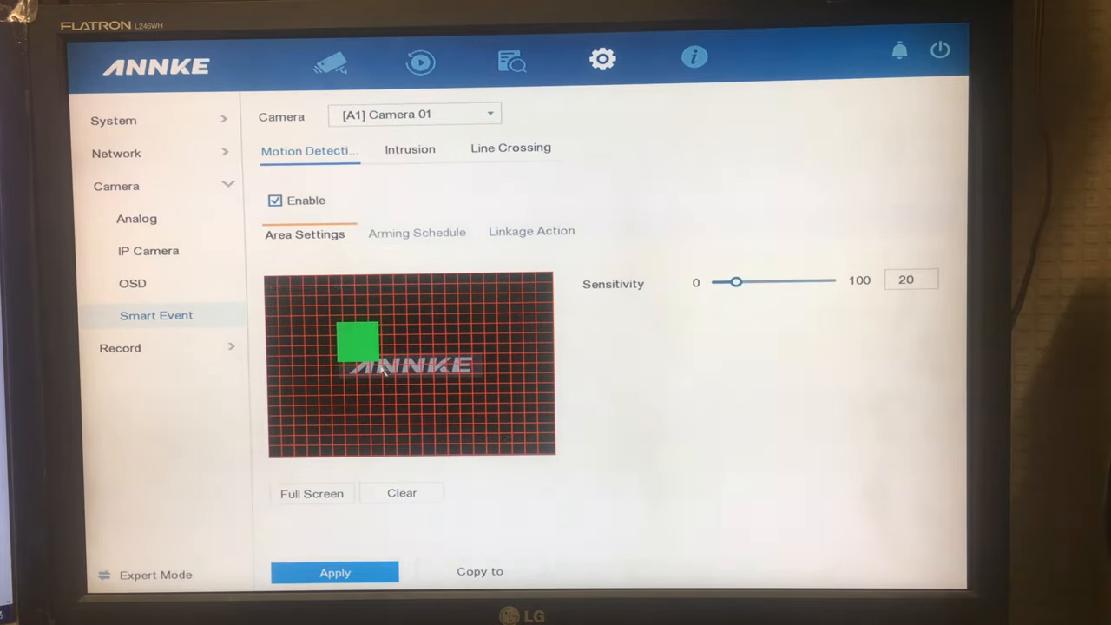
Step: Clear Camera 01's motion regions, draw one area over the full image, and view the arming schedule
{"action": "left_click", "coordinate": [401, 492]}
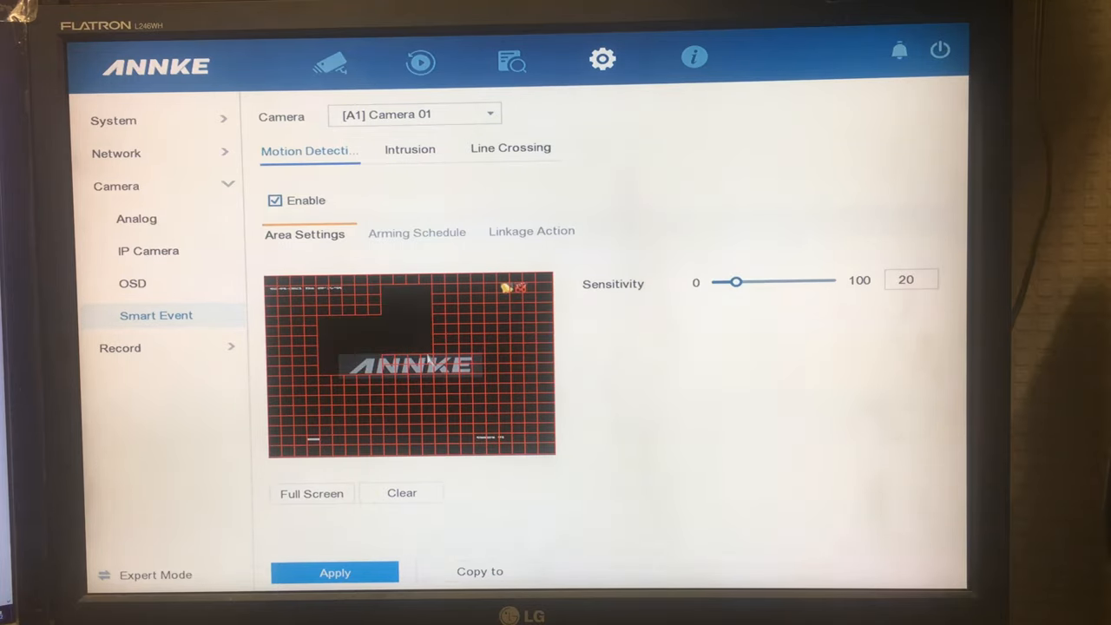
{"action": "left_click", "coordinate": [401, 492]}
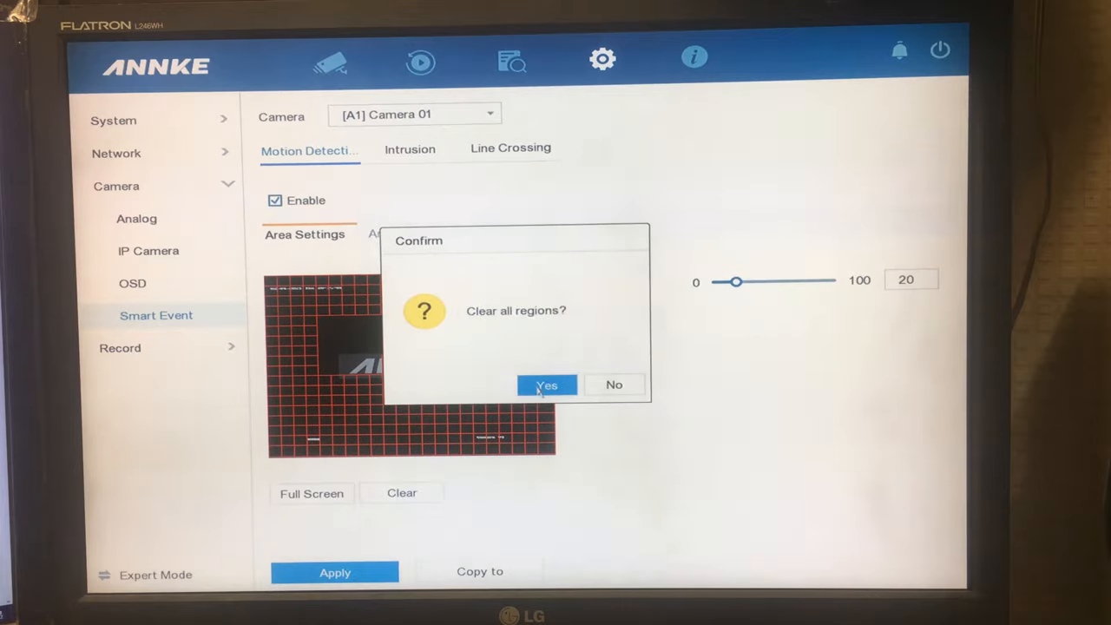
{"action": "left_click", "coordinate": [547, 384]}
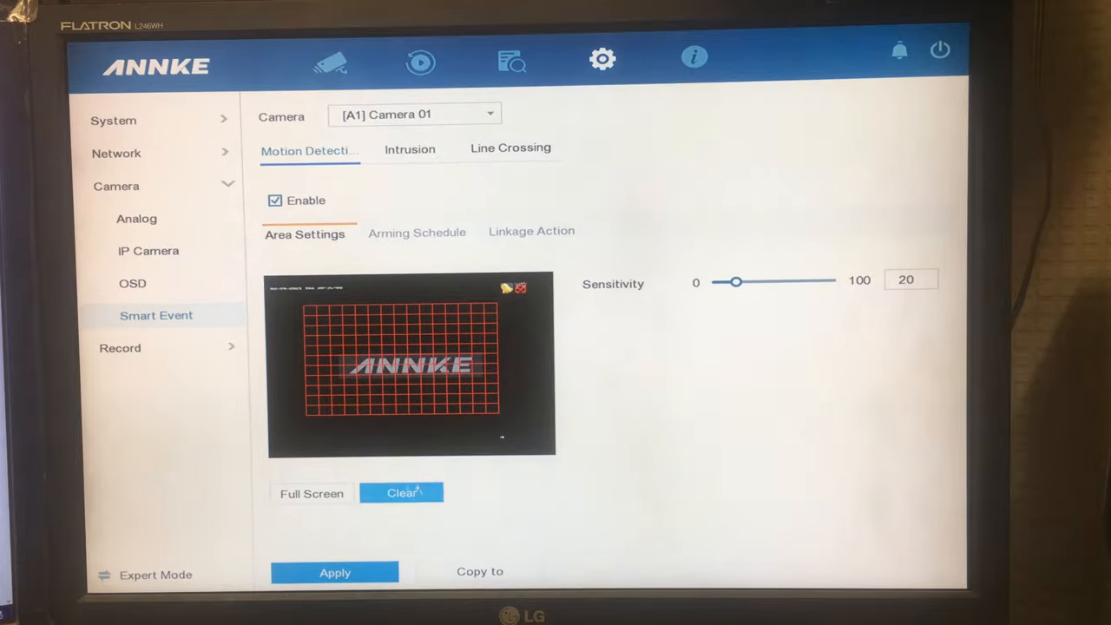
{"action": "left_click", "coordinate": [400, 492]}
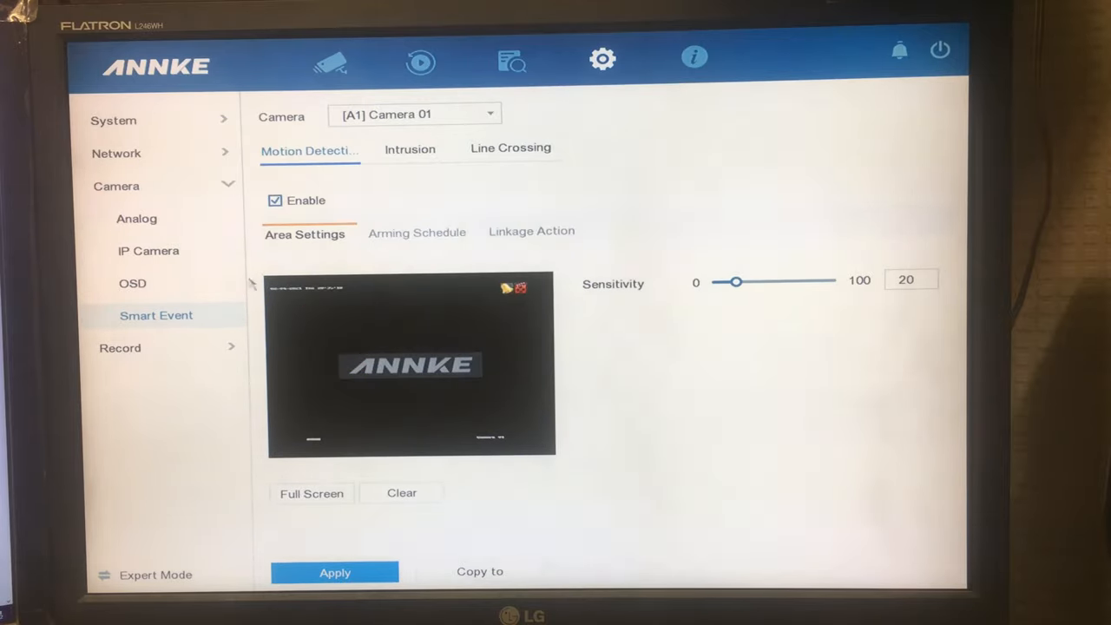
{"action": "mouse_move", "coordinate": [423, 382]}
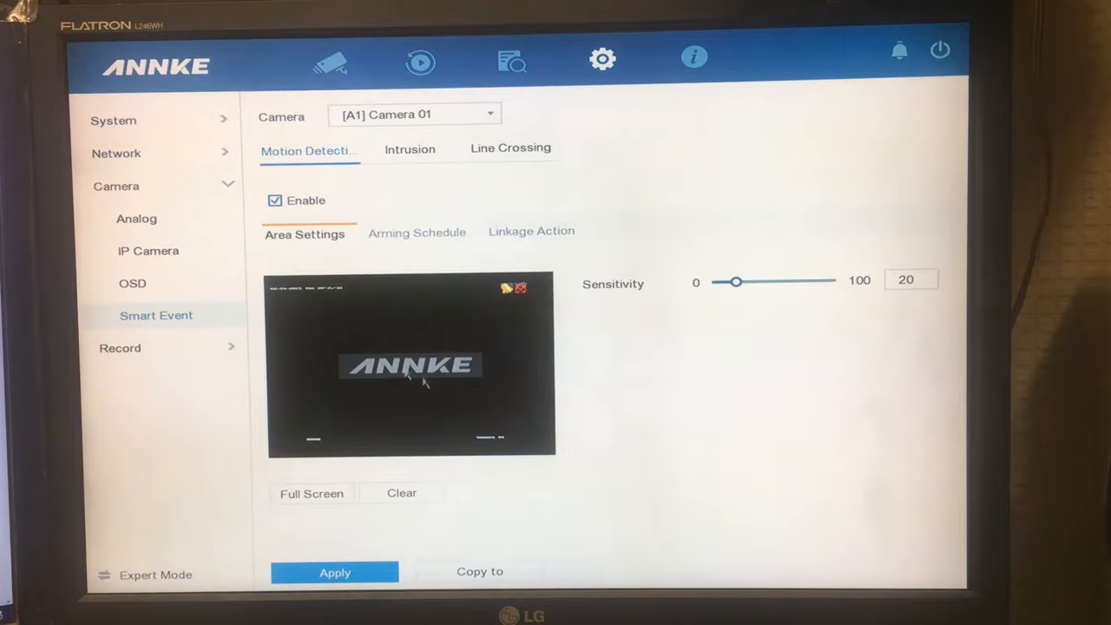
{"action": "left_click_drag", "start_coordinate": [309, 334], "coordinate": [329, 378]}
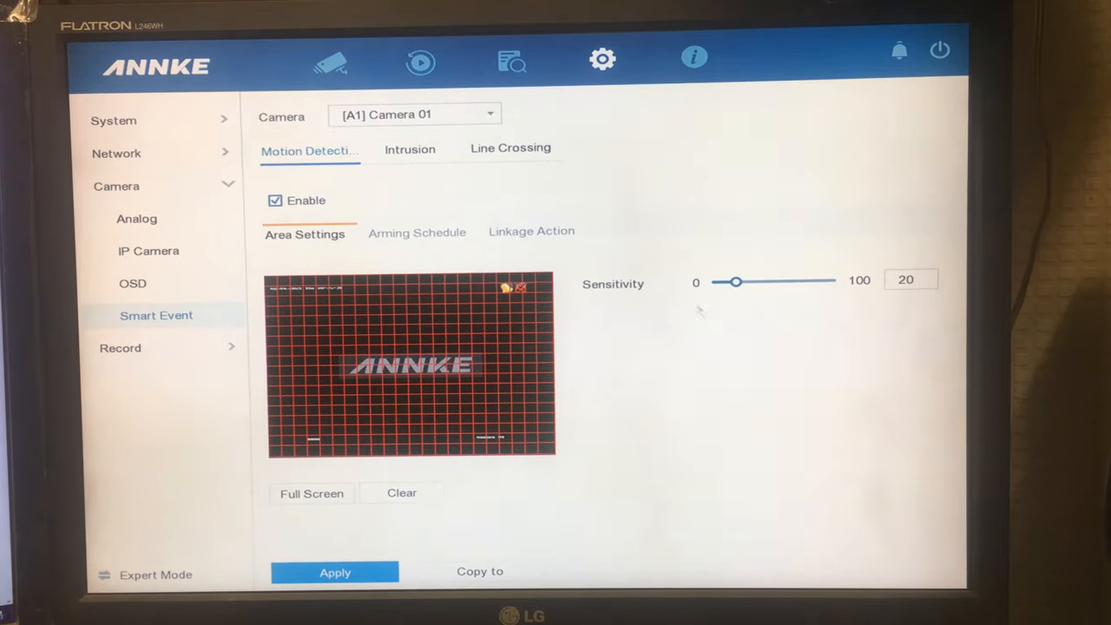
{"action": "left_click", "coordinate": [417, 232]}
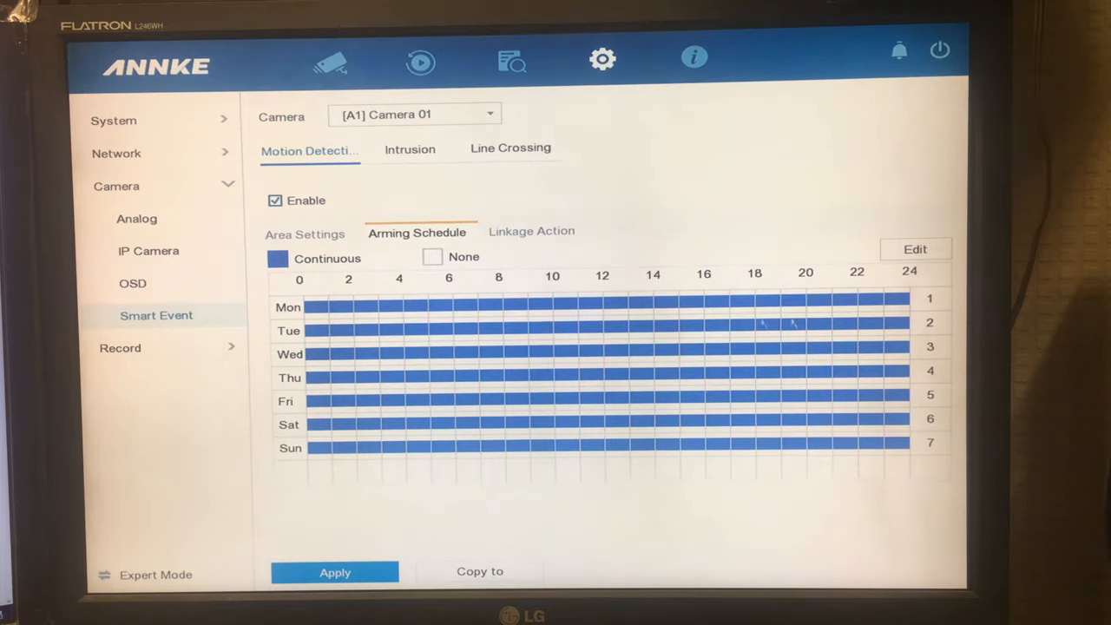
Step: Review Camera 01's linkage actions for motion, intrusion and line-crossing alarms
{"action": "left_click", "coordinate": [531, 231]}
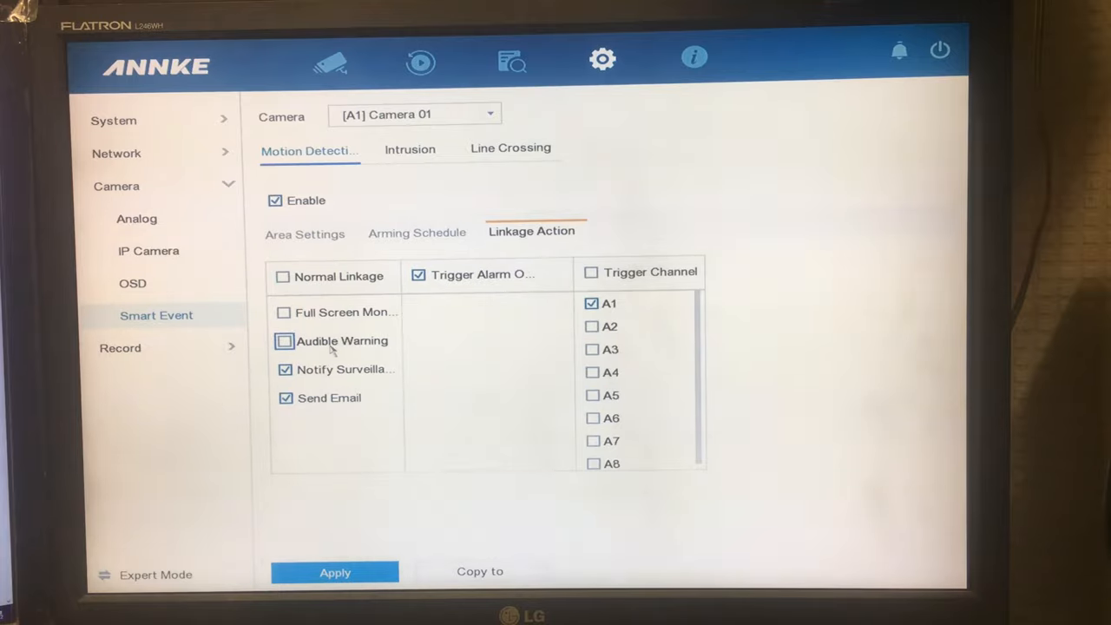
{"action": "mouse_move", "coordinate": [328, 369]}
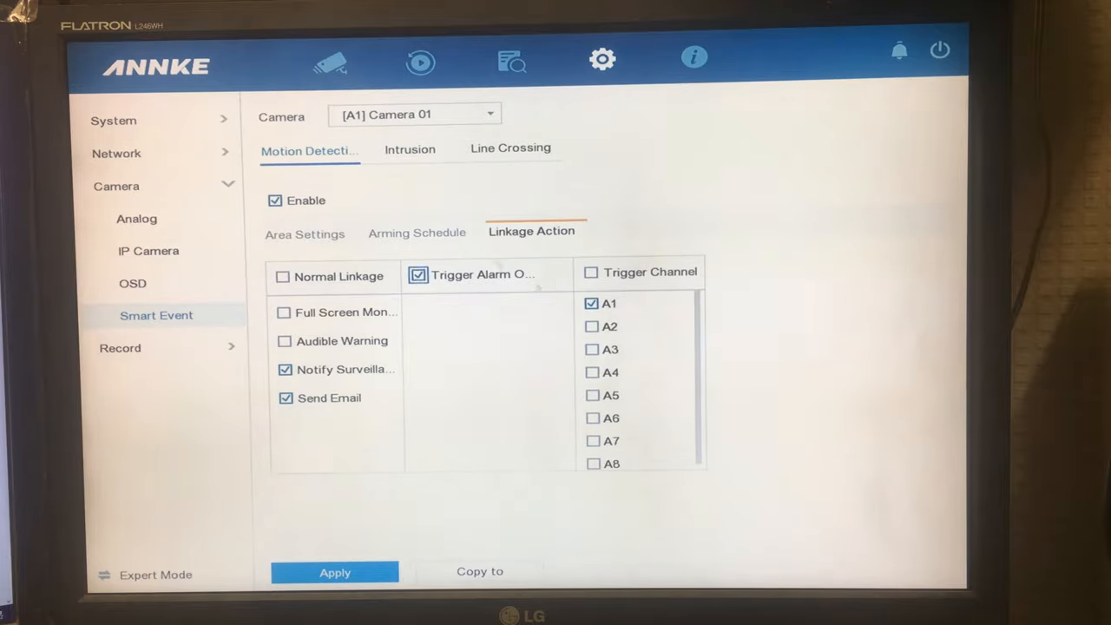
{"action": "left_click", "coordinate": [410, 150]}
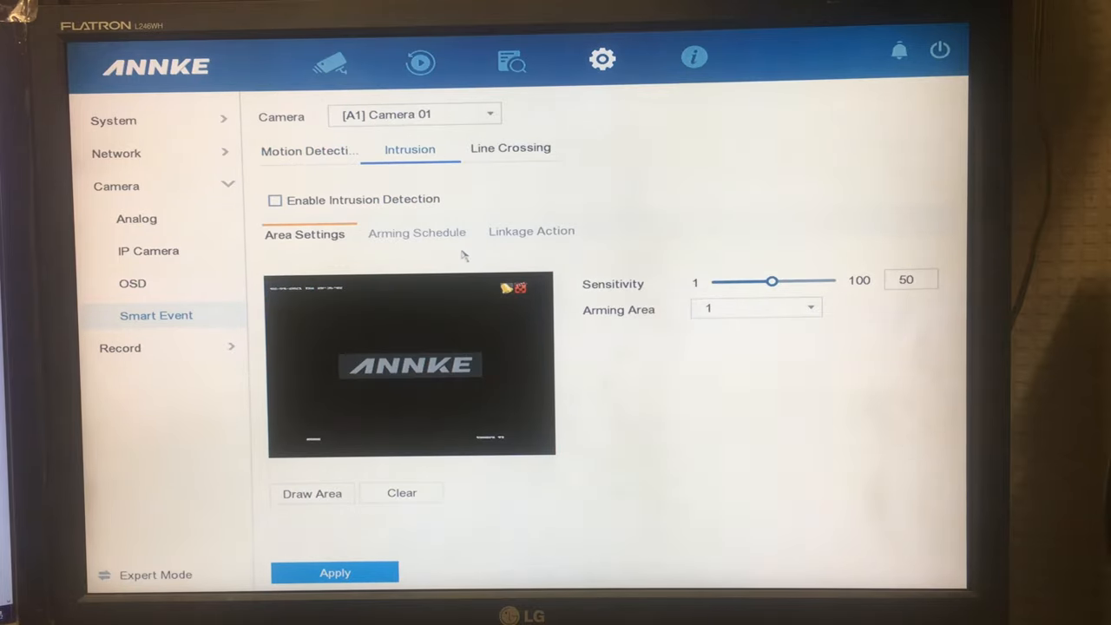
{"action": "left_click", "coordinate": [531, 231]}
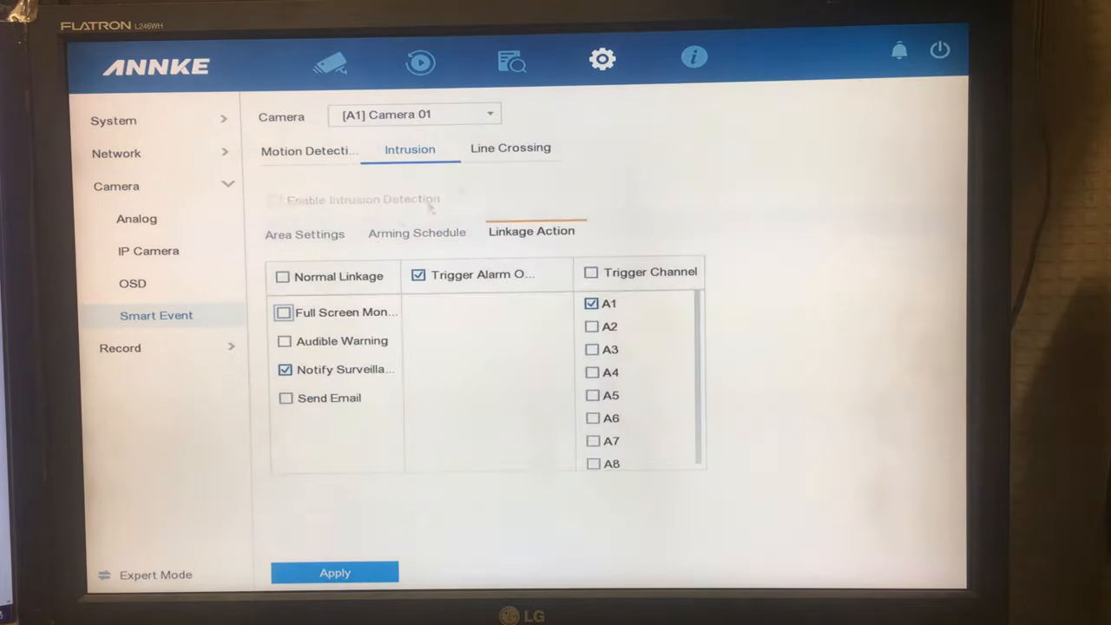
{"action": "left_click", "coordinate": [510, 147]}
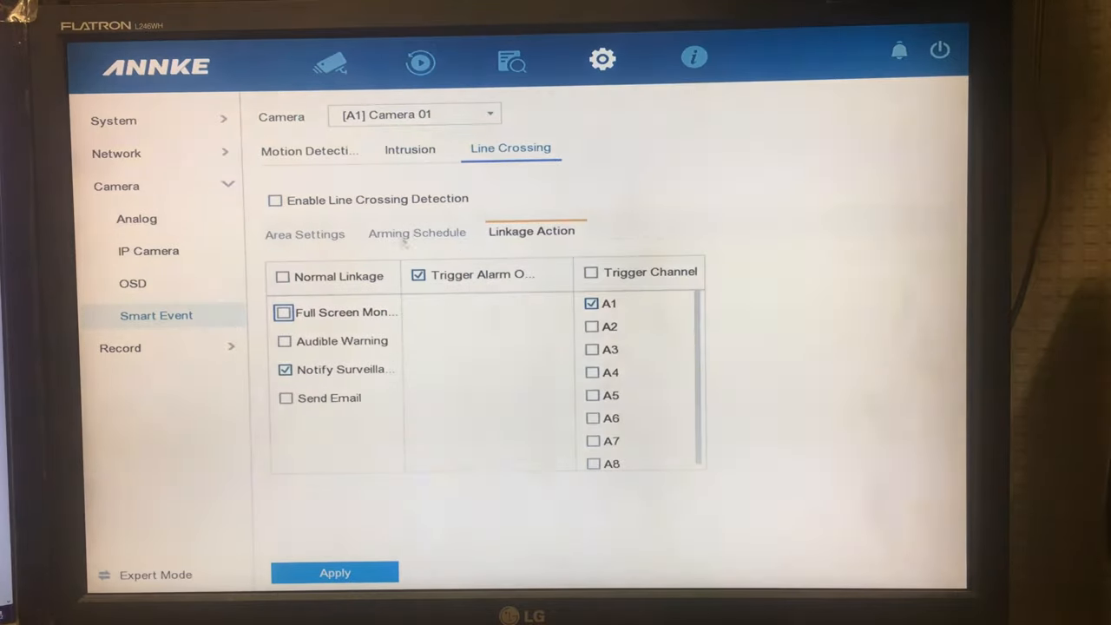
{"action": "left_click", "coordinate": [309, 150]}
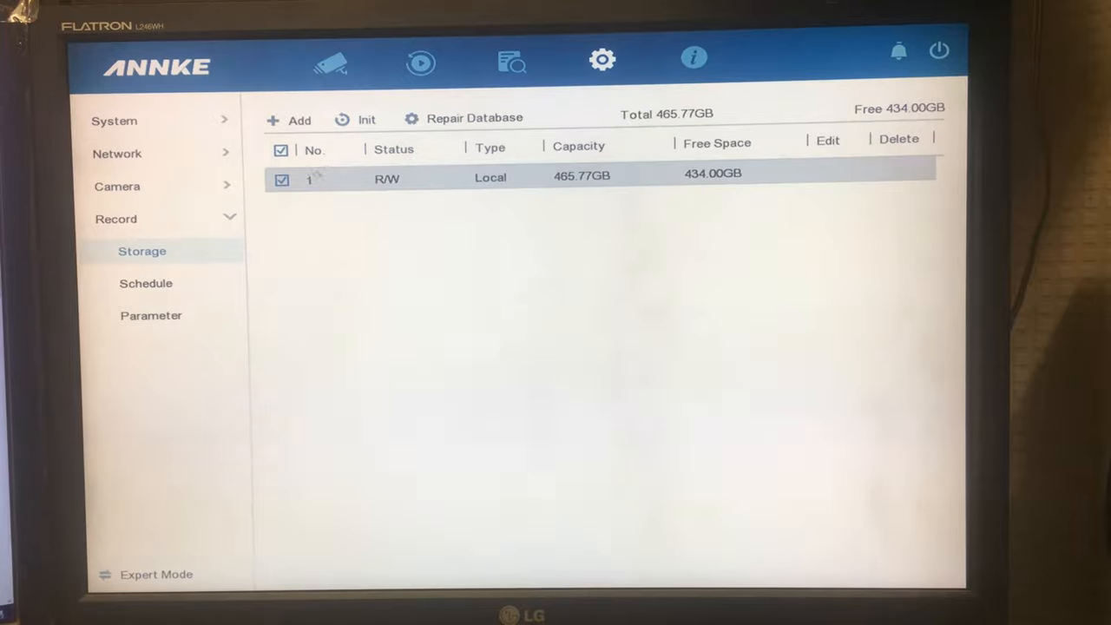
Step: Toggle the 465.77GB hard disk's checkbox in storage and view Camera 01's all-week schedule
{"action": "left_click", "coordinate": [279, 150]}
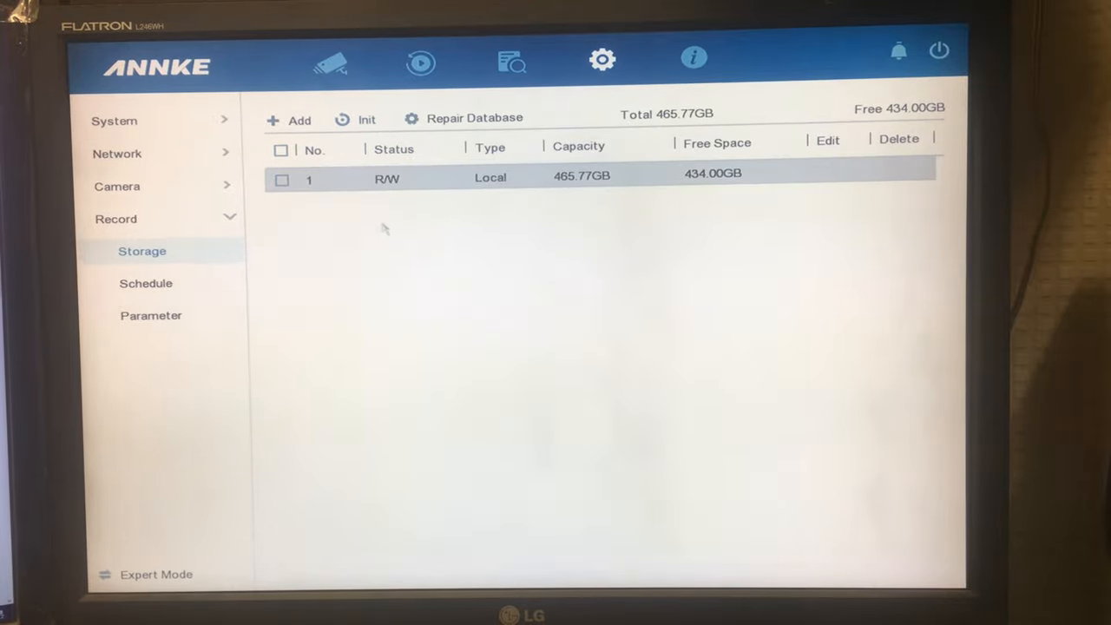
{"action": "left_click", "coordinate": [145, 283]}
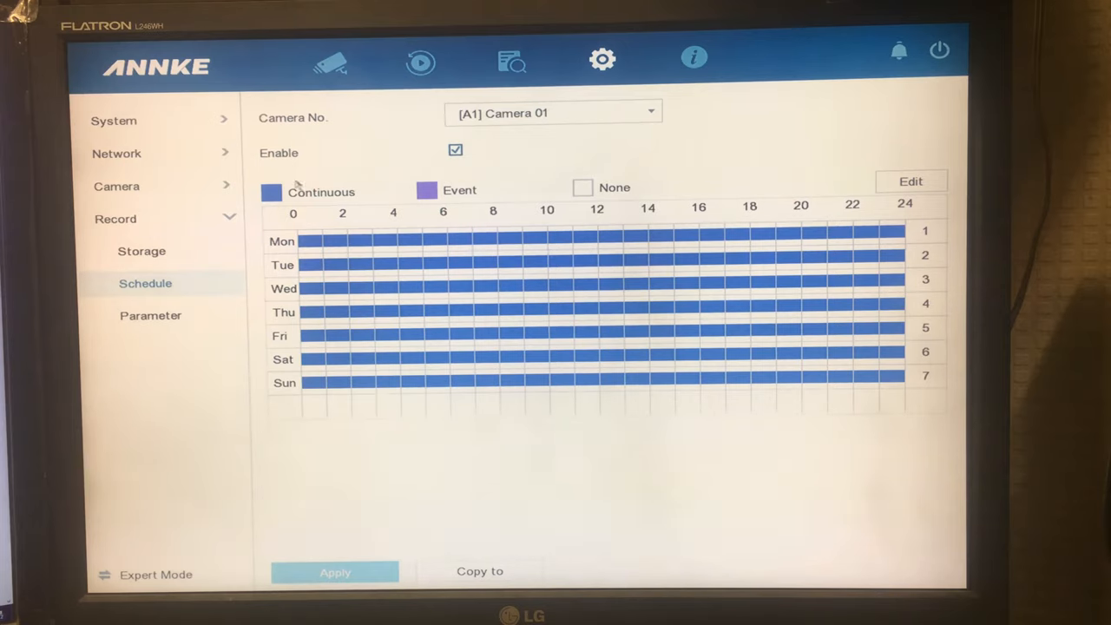
Step: Select Camera 01 in Record Parameter, keeping the main stream at 1080P
{"action": "left_click", "coordinate": [150, 315]}
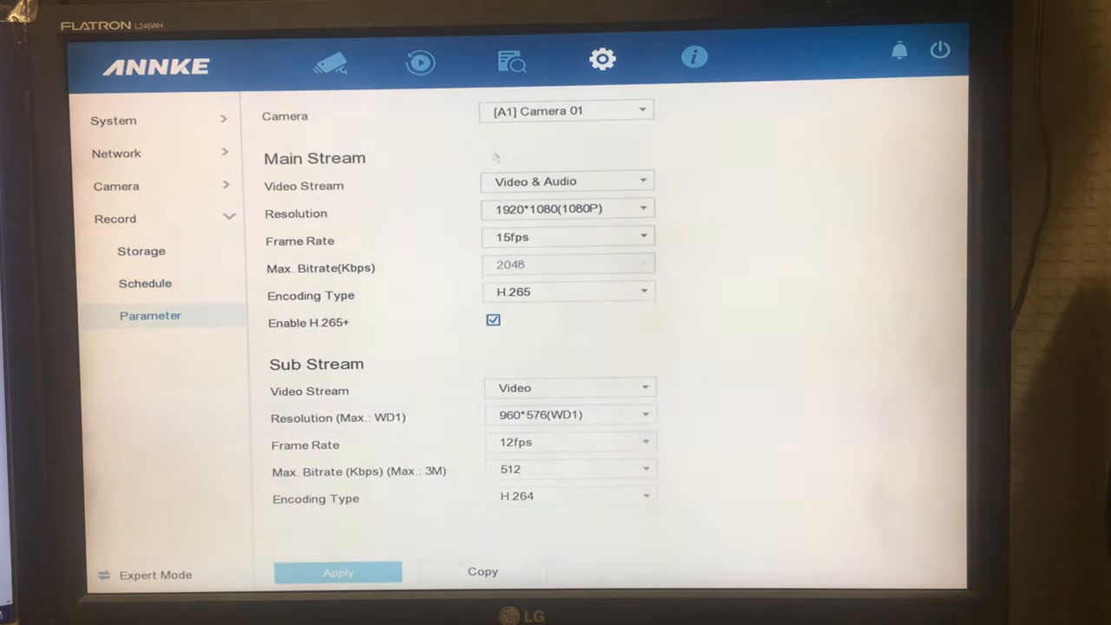
{"action": "left_click", "coordinate": [567, 110]}
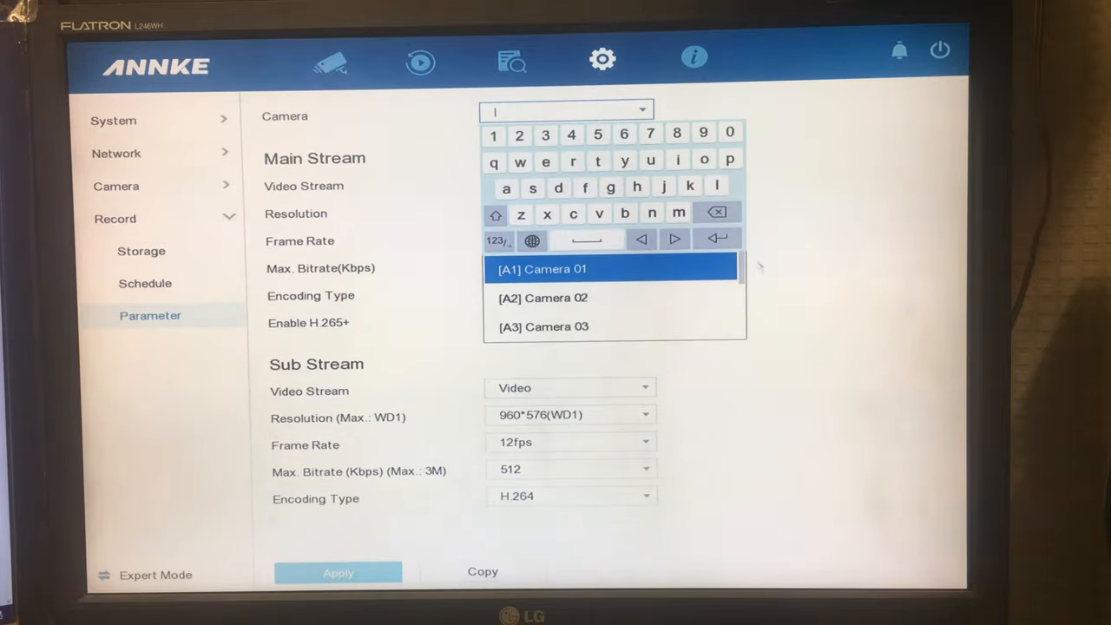
{"action": "left_click", "coordinate": [542, 269]}
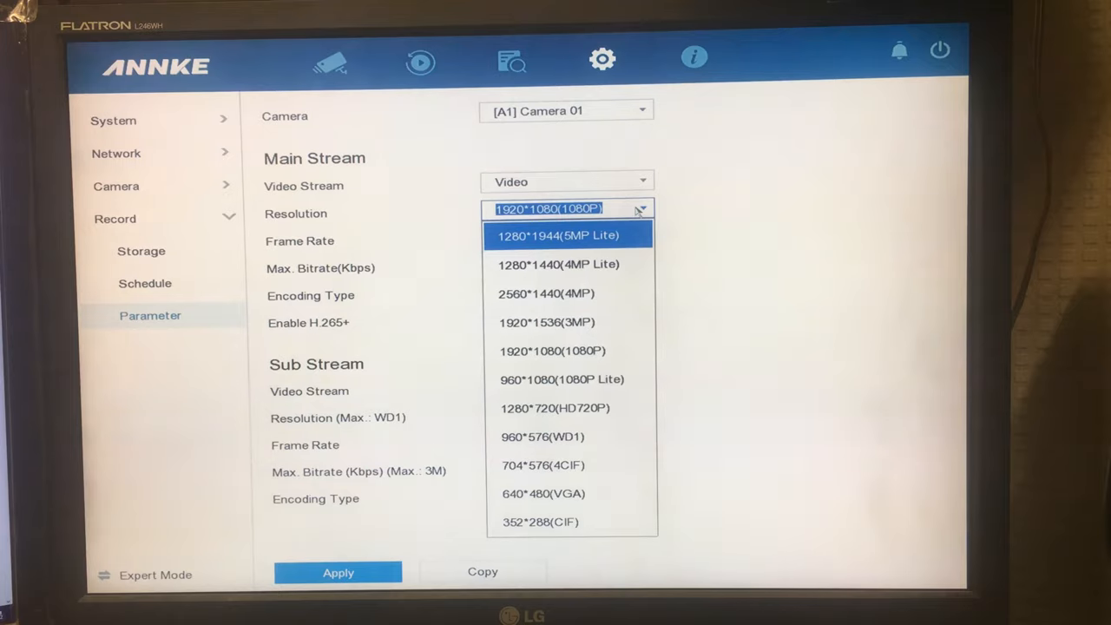
{"action": "mouse_move", "coordinate": [568, 322]}
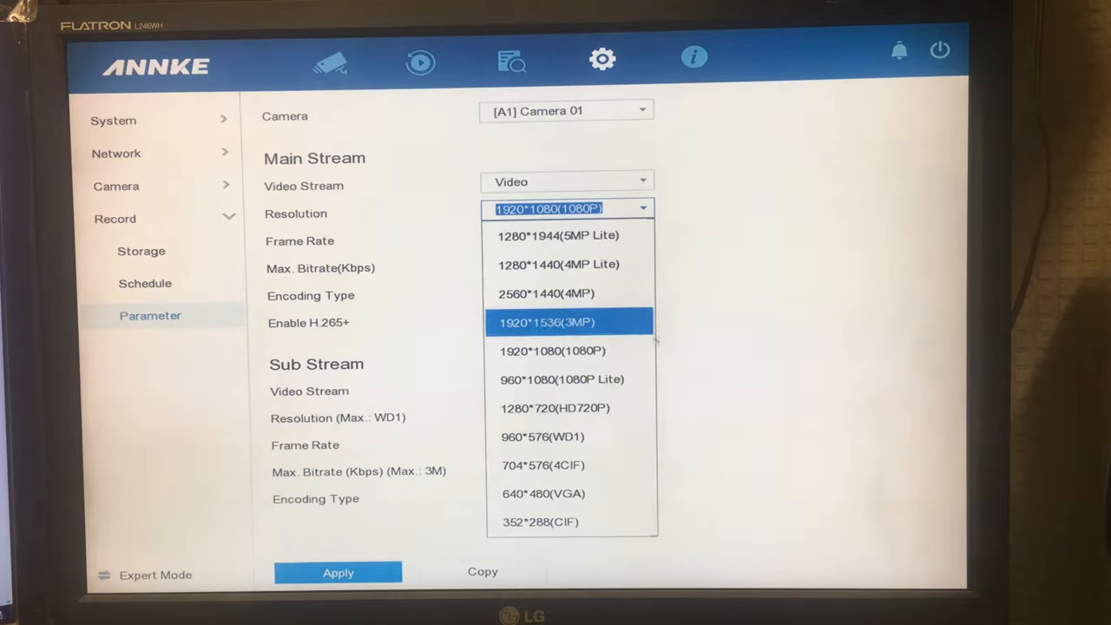
{"action": "mouse_move", "coordinate": [549, 351]}
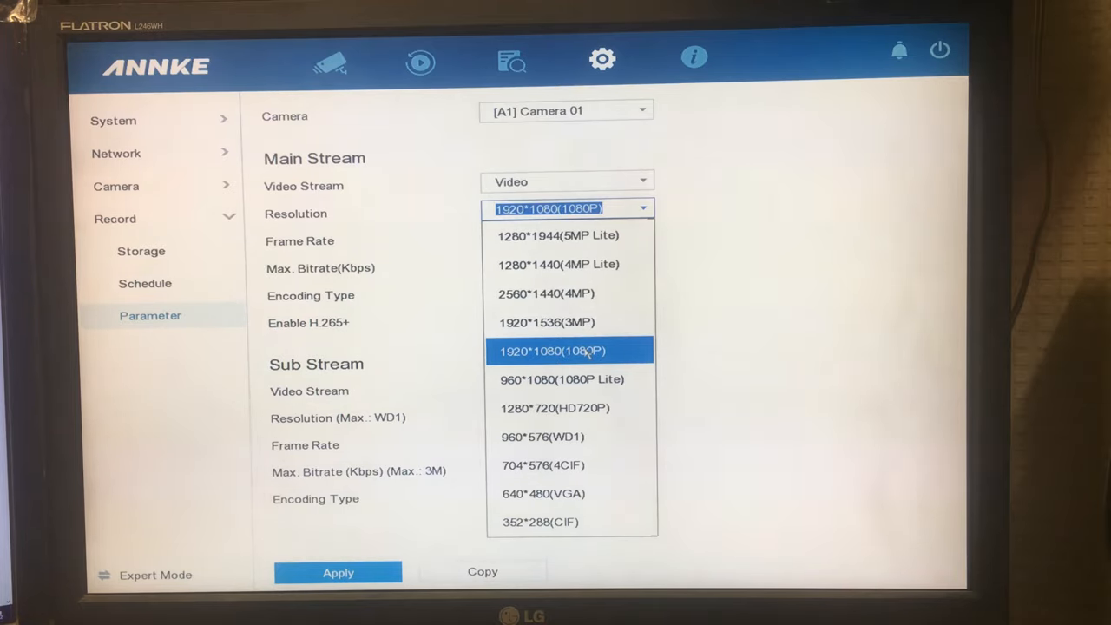
{"action": "left_click", "coordinate": [570, 350]}
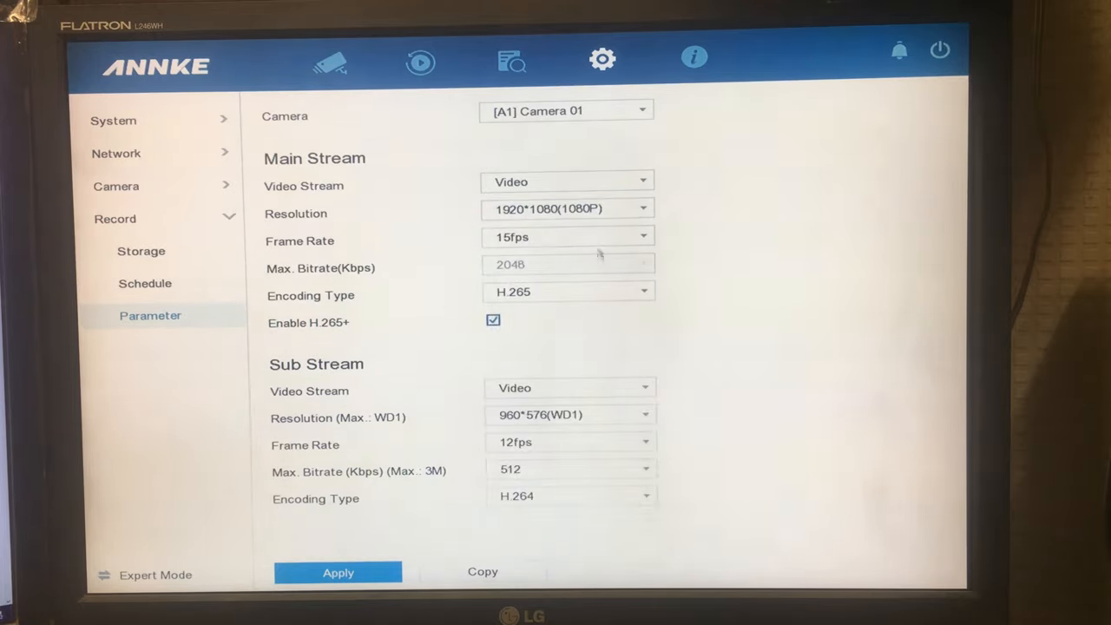
Step: Toggle main stream encoding to H.264 and back to H.265, then check sub-stream bitrate and encoding options
{"action": "left_click", "coordinate": [566, 236]}
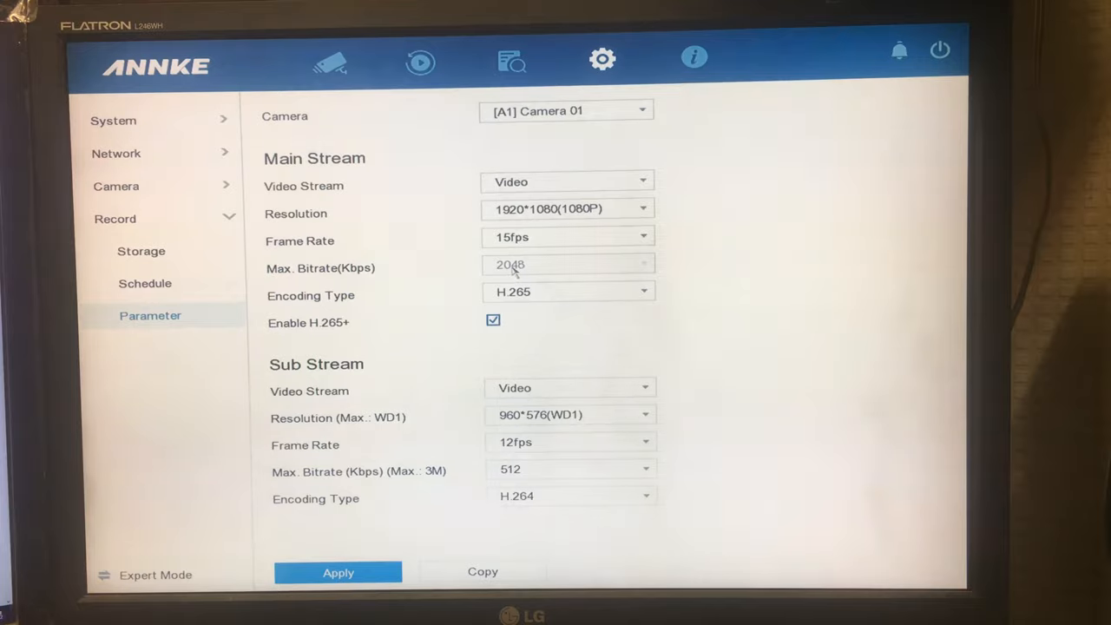
{"action": "left_click", "coordinate": [568, 290]}
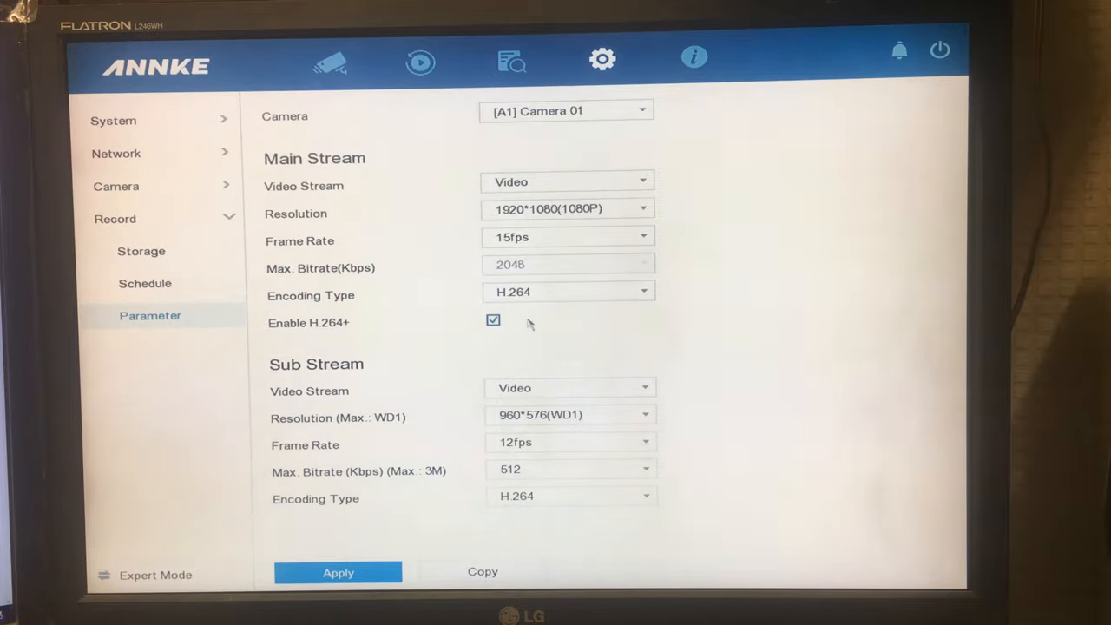
{"action": "left_click", "coordinate": [568, 292]}
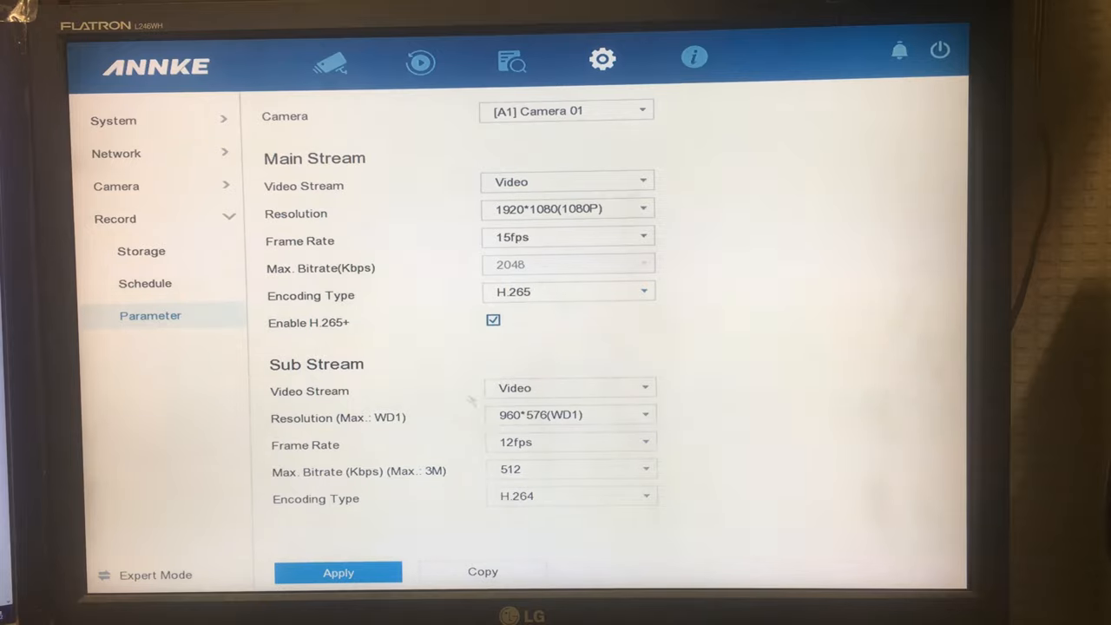
{"action": "left_click", "coordinate": [568, 388]}
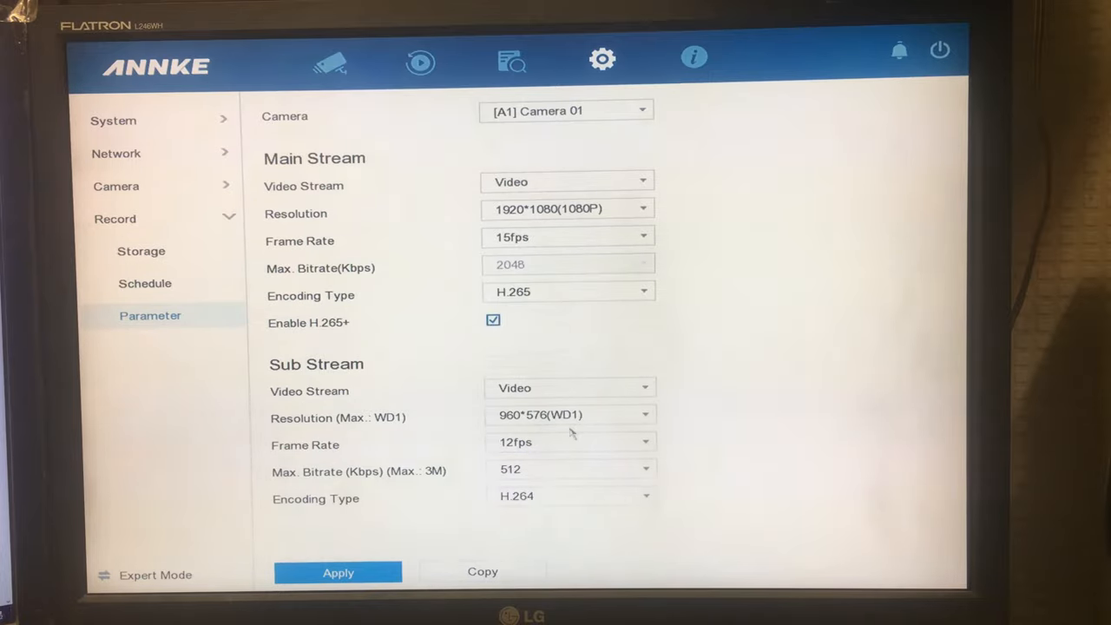
{"action": "left_click", "coordinate": [555, 469]}
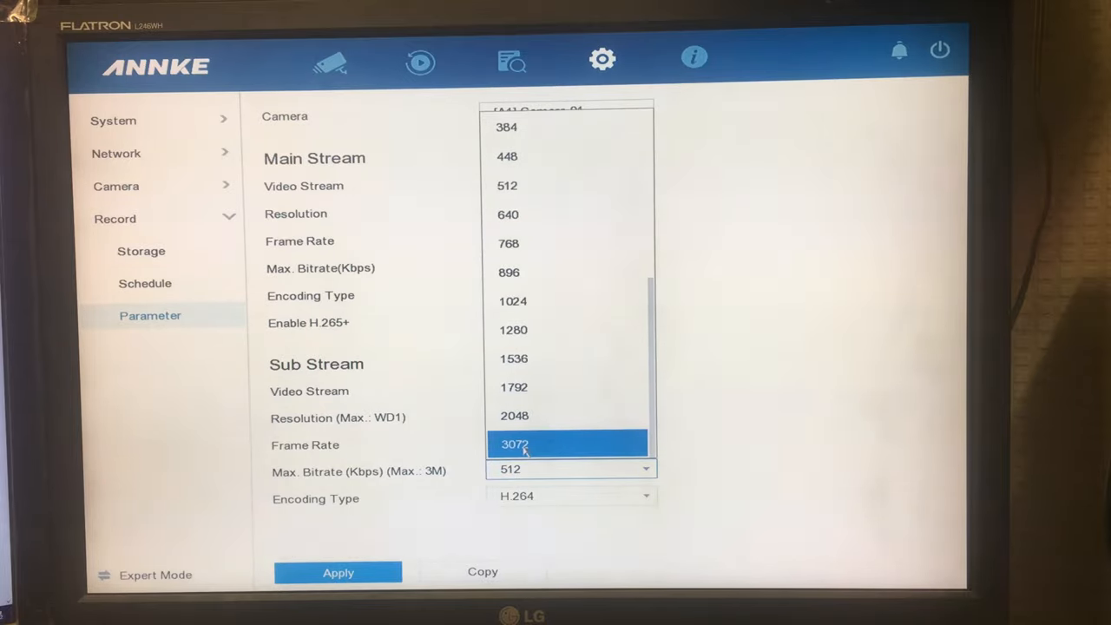
{"action": "left_click", "coordinate": [569, 497]}
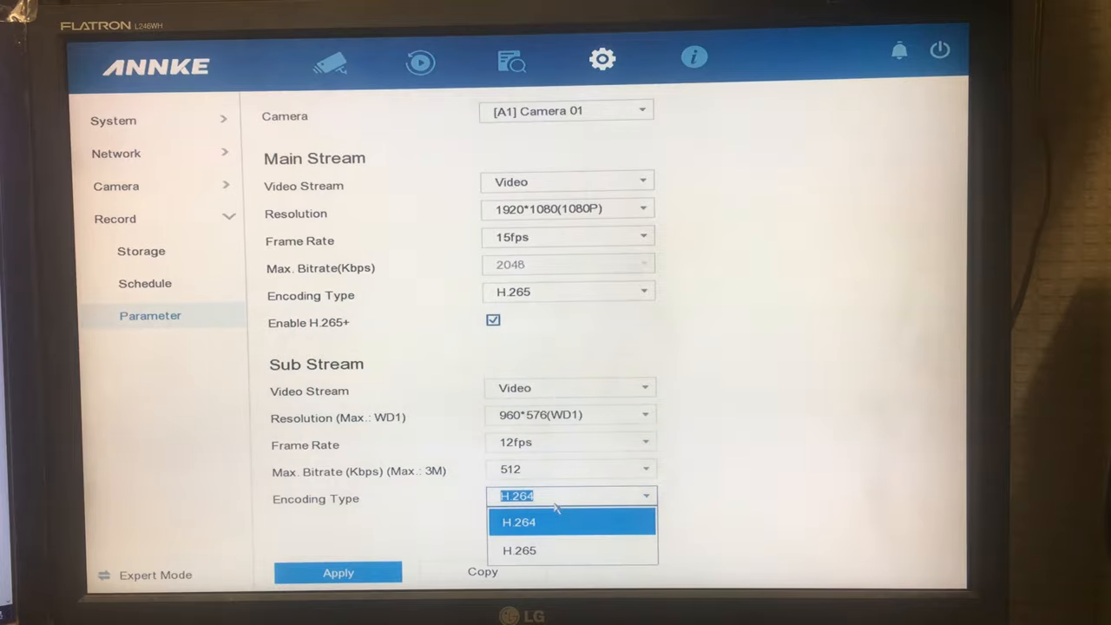